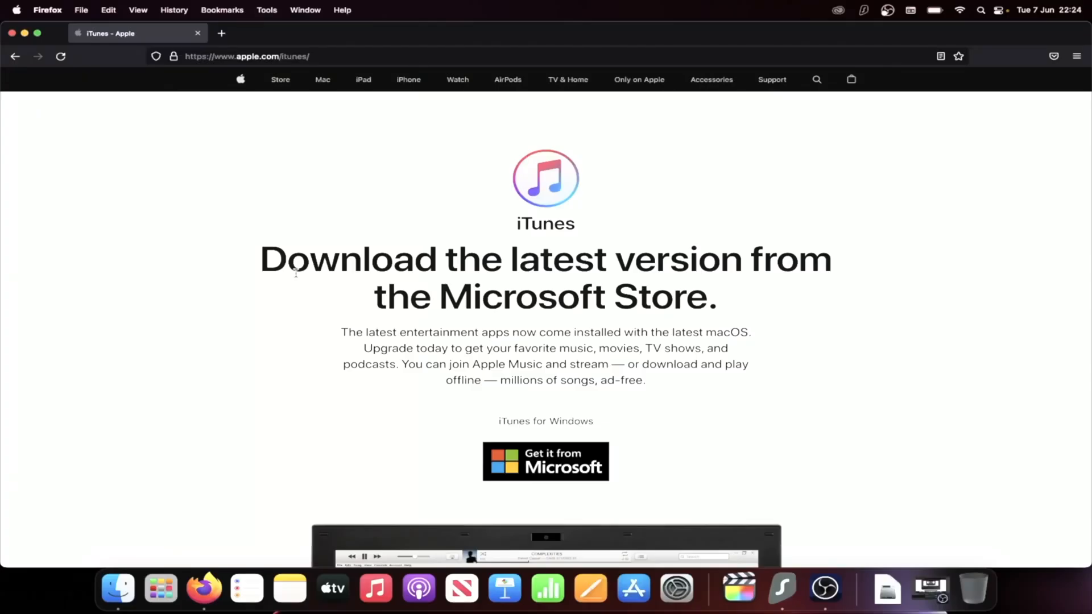
# - On ipsw.me, choose iPhone as the product and browse the model list
pyautogui.click(278, 56)
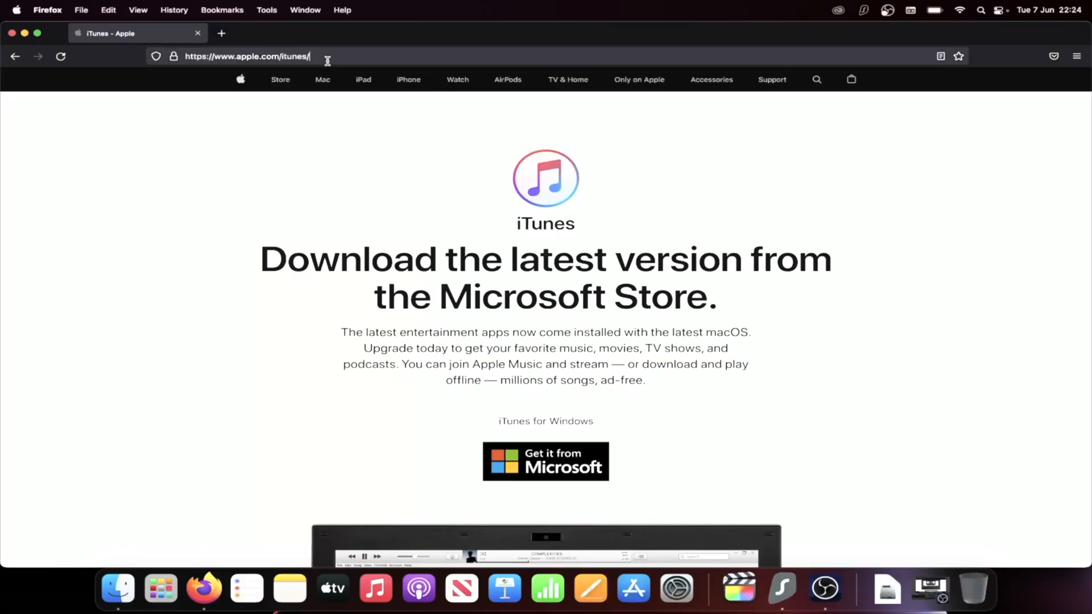
pyautogui.click(247, 57)
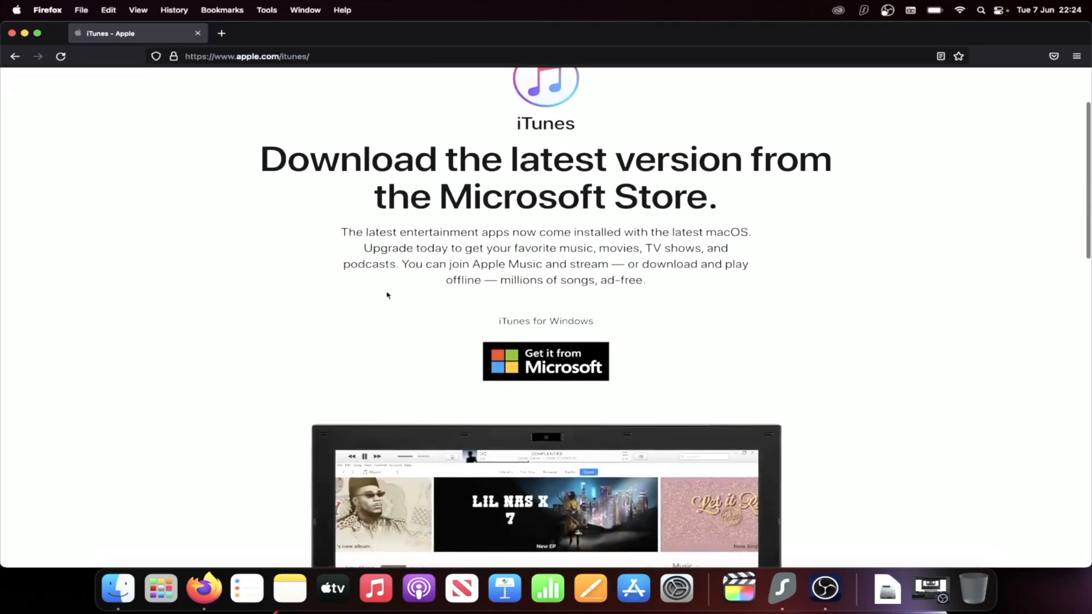
pyautogui.scroll(-3)
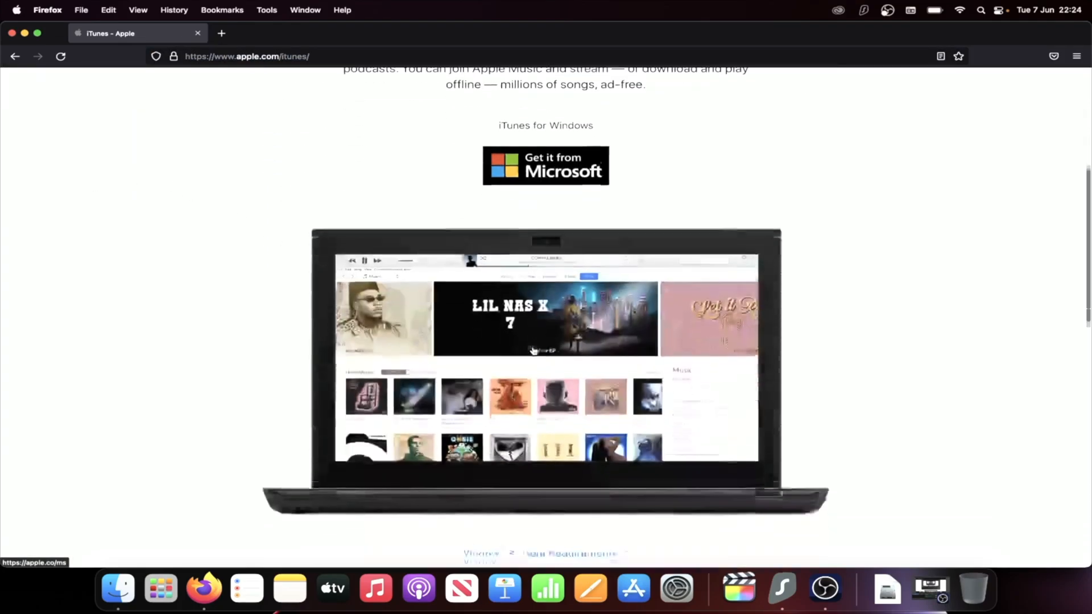
pyautogui.scroll(-3)
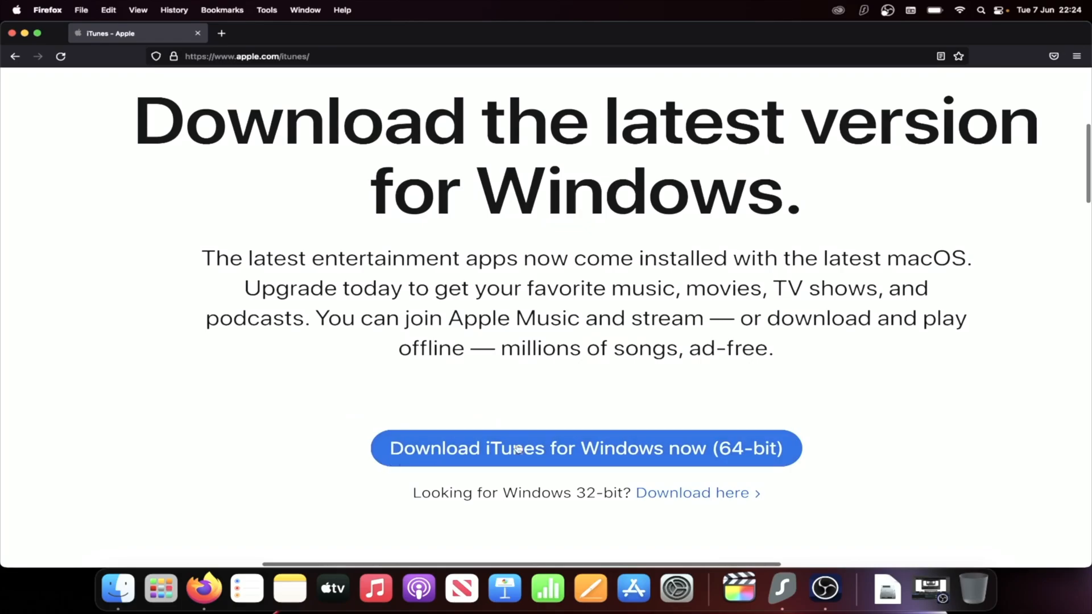
pyautogui.moveTo(726, 449)
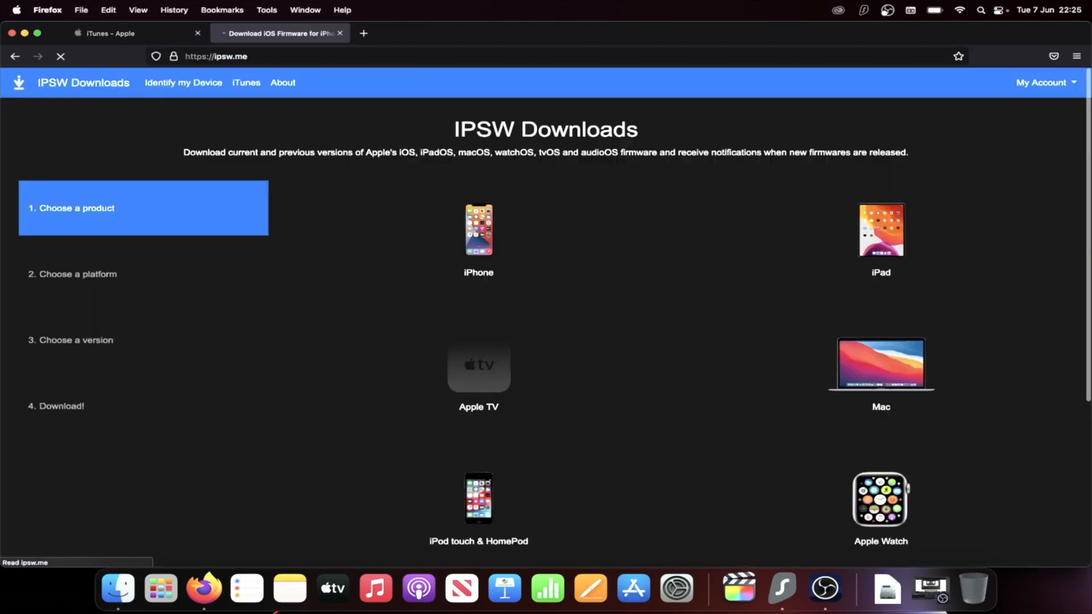
pyautogui.scroll(-3)
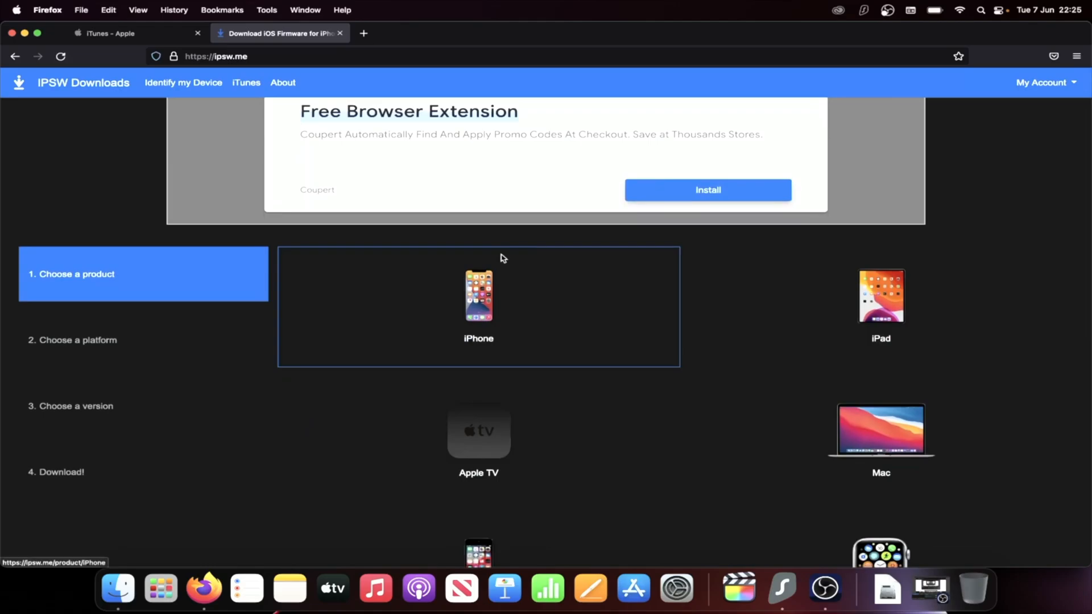
pyautogui.moveTo(564, 305)
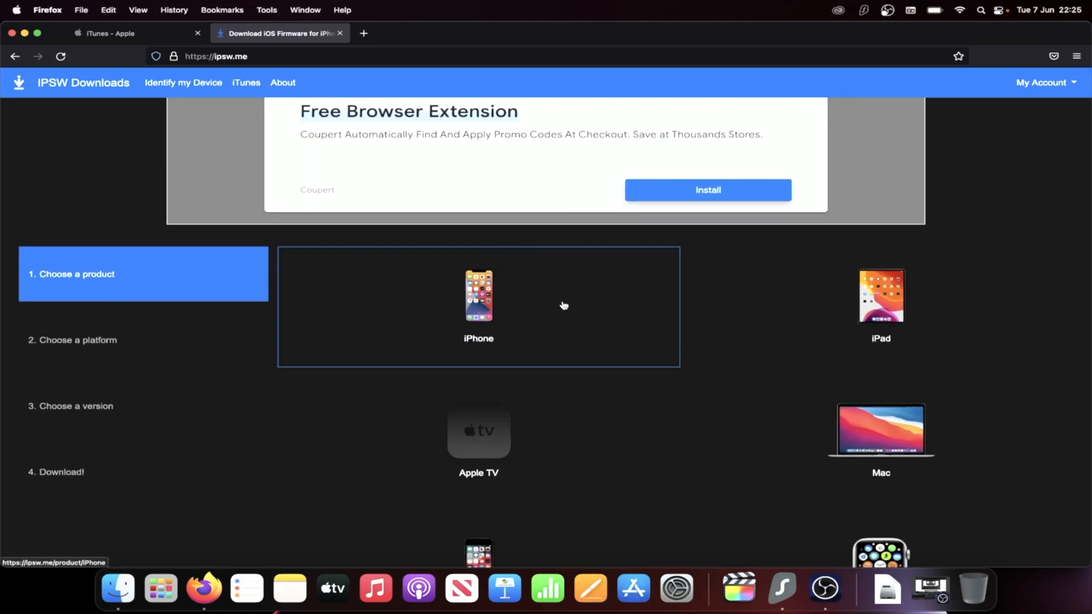
pyautogui.click(478, 296)
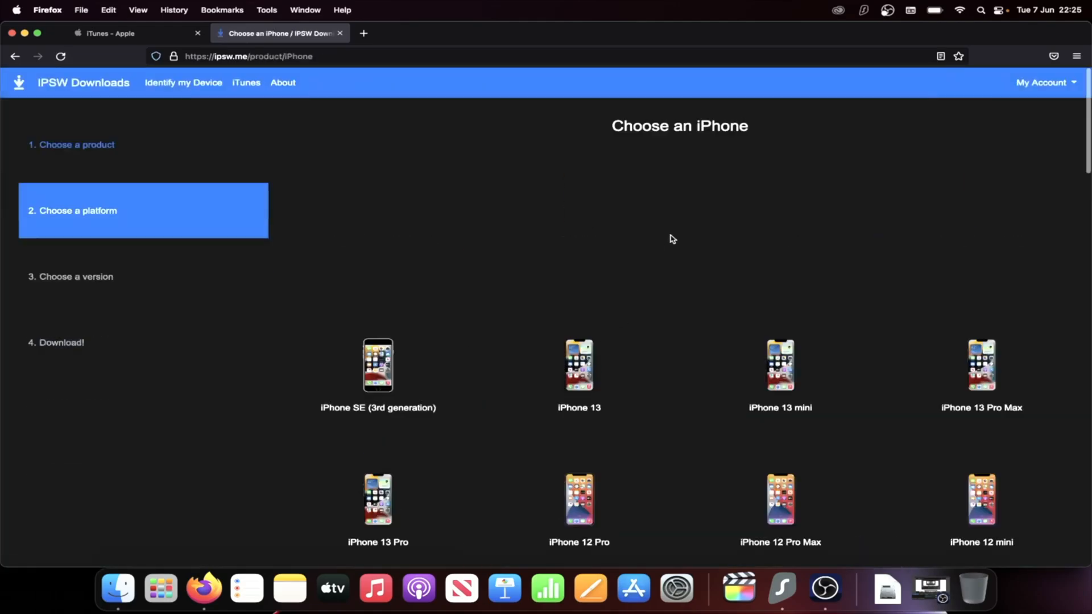
pyautogui.scroll(-3)
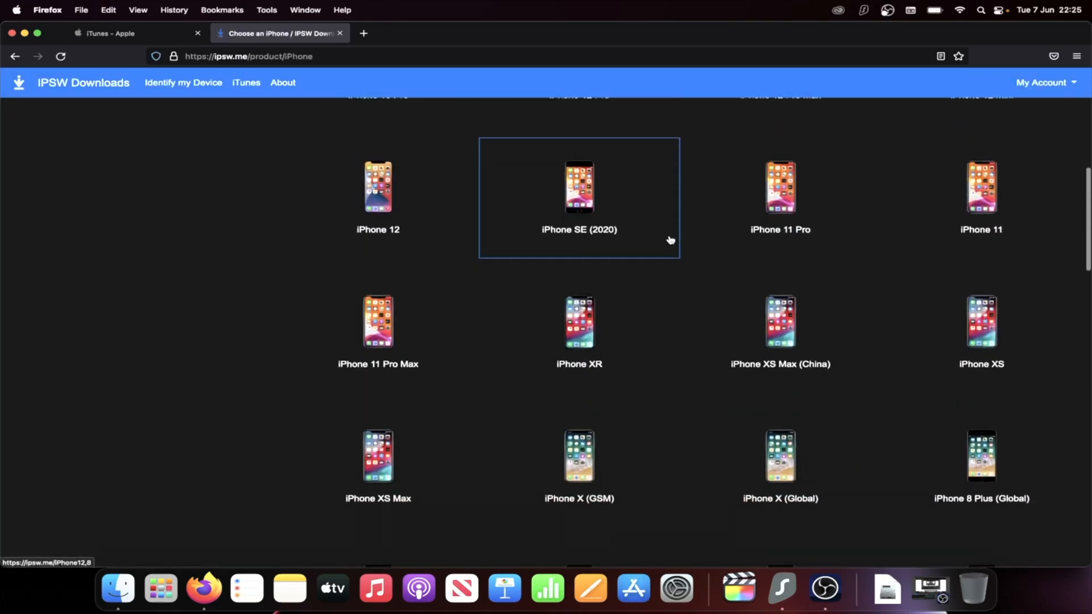
pyautogui.scroll(-3)
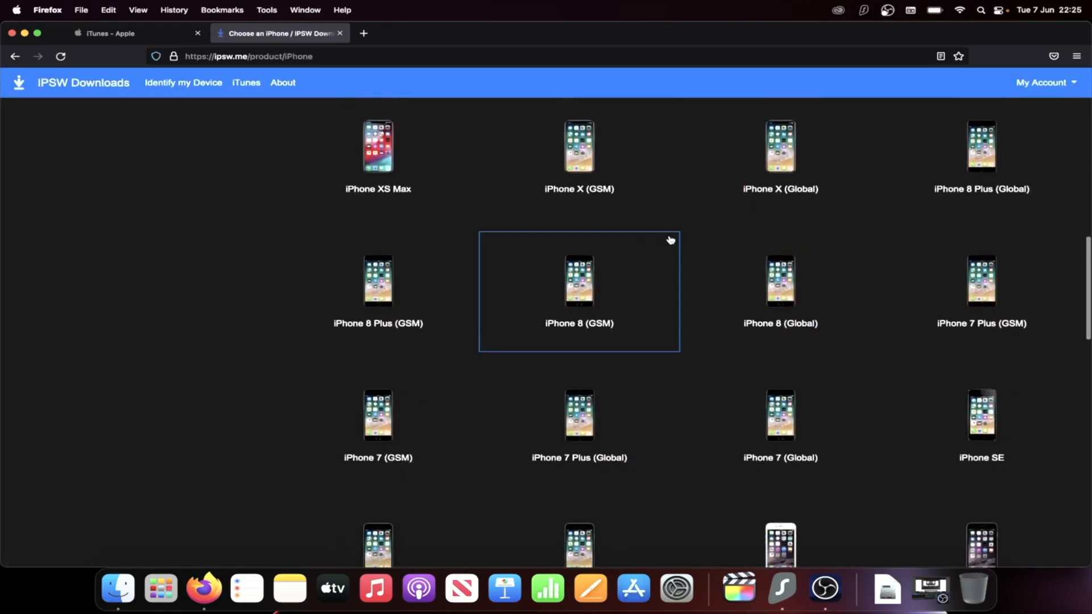
pyautogui.moveTo(406, 283)
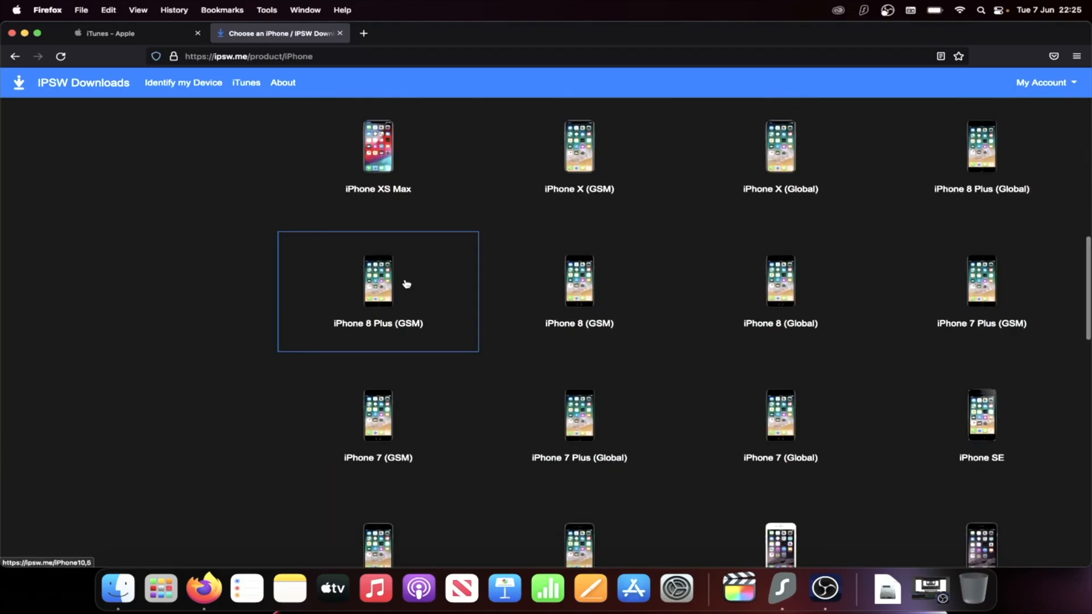
pyautogui.moveTo(1010, 155)
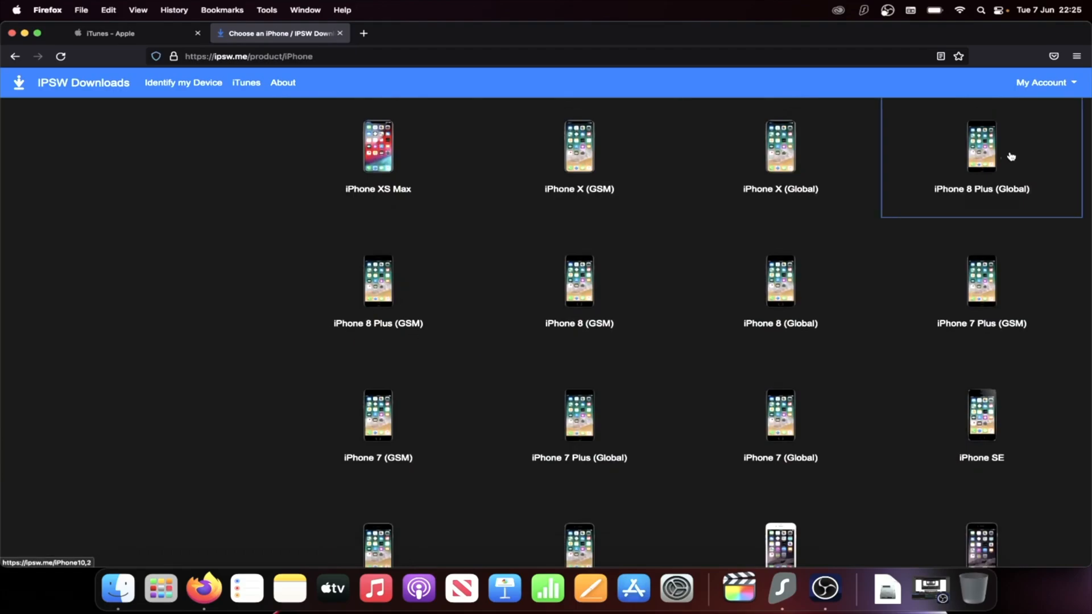
pyautogui.moveTo(1070, 156)
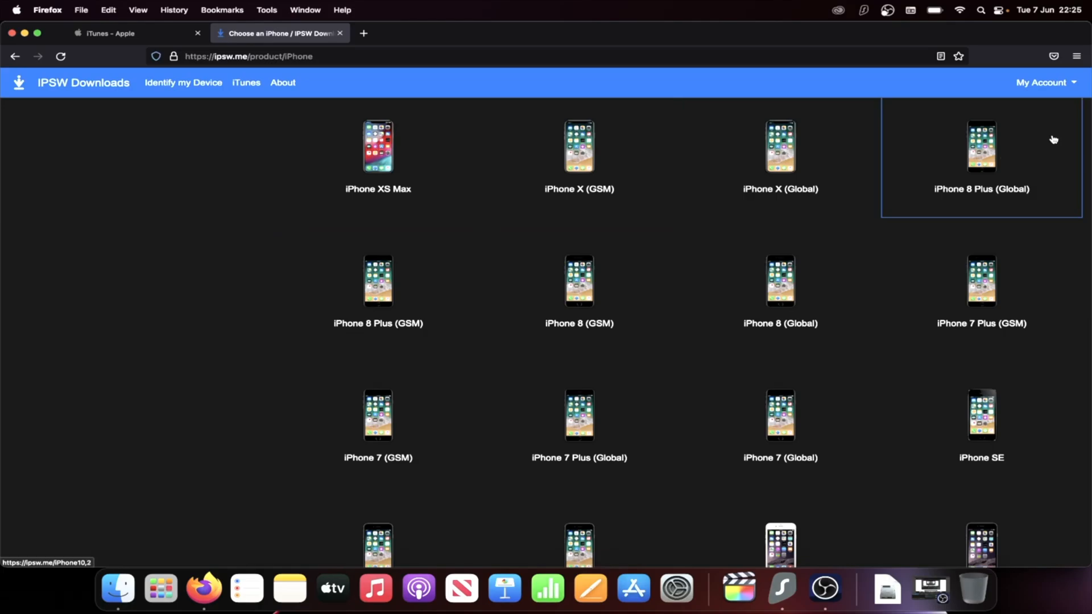
pyautogui.moveTo(453, 314)
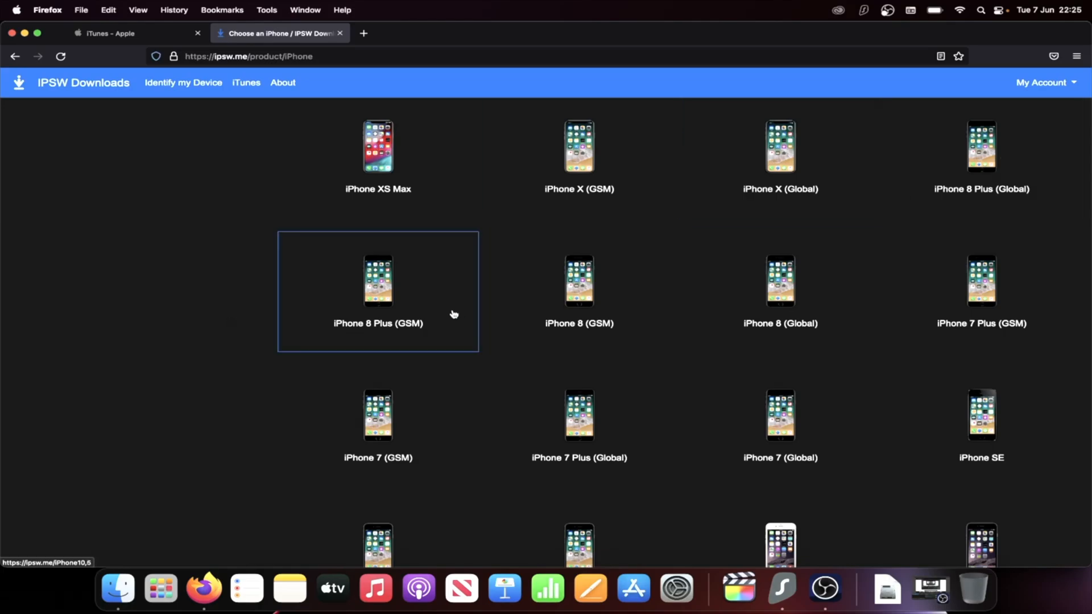
# - Pick iPhone 8 Plus (GSM), choose iOS 15.5, start then cancel its download, and bring up Finder
pyautogui.click(379, 285)
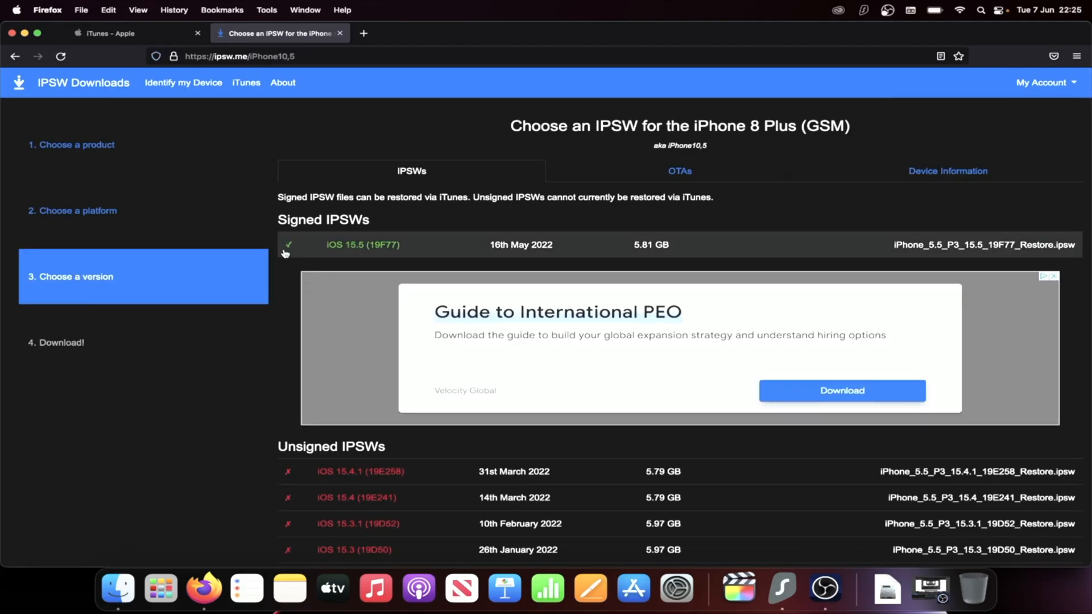
pyautogui.click(362, 244)
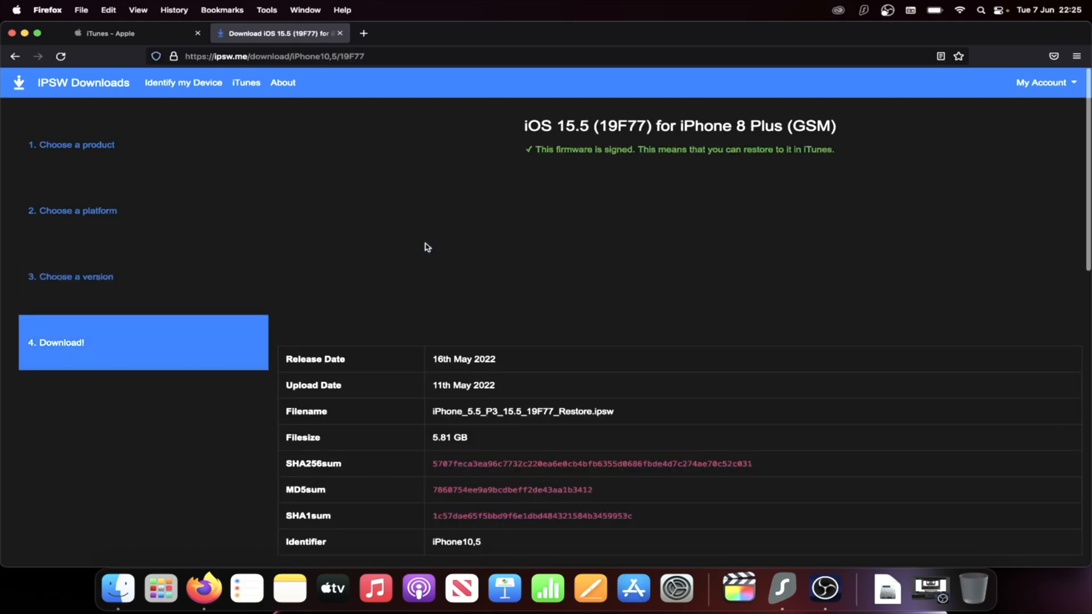
pyautogui.scroll(-3)
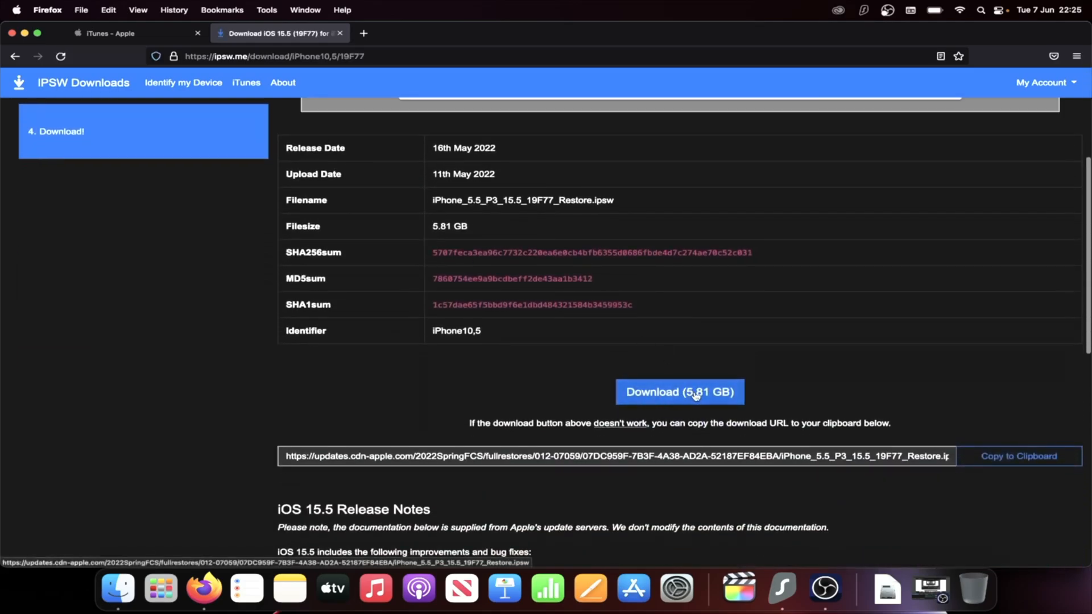
pyautogui.click(678, 391)
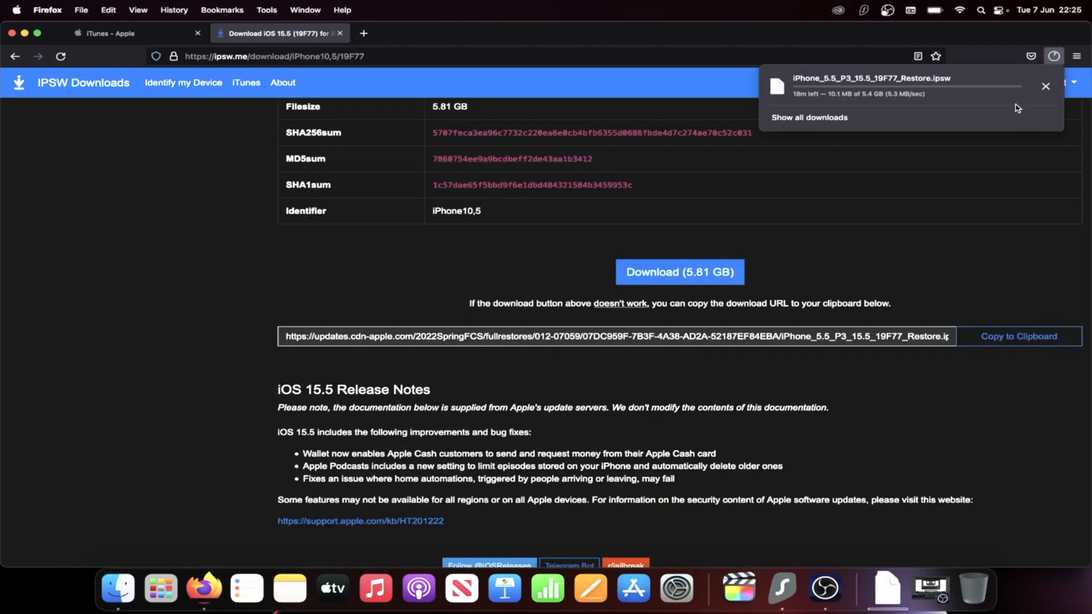
pyautogui.click(1045, 85)
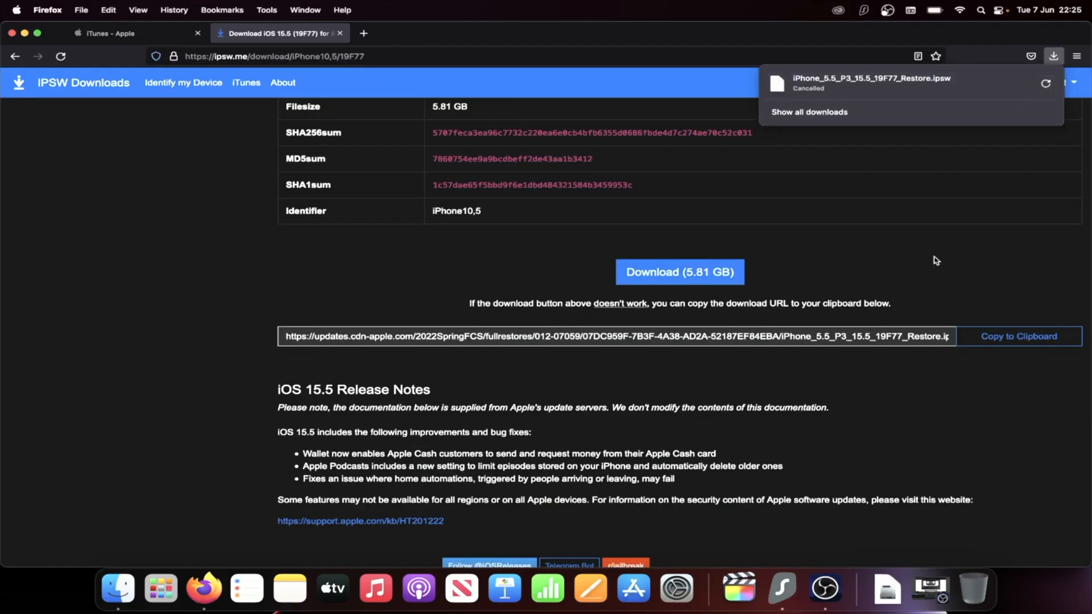
pyautogui.click(1052, 57)
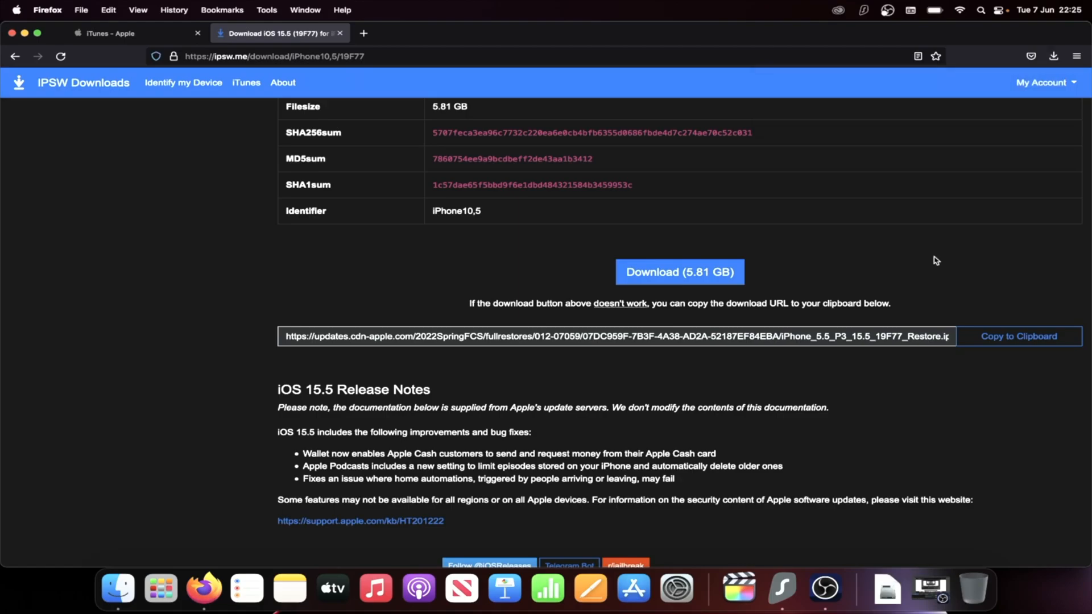
pyautogui.click(117, 588)
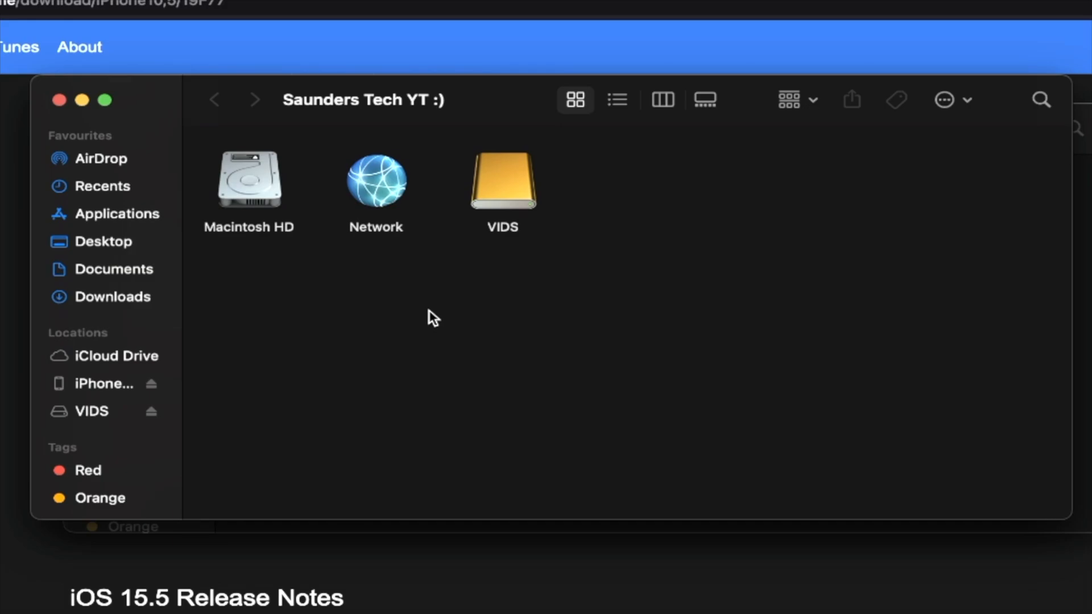
pyautogui.moveTo(113, 363)
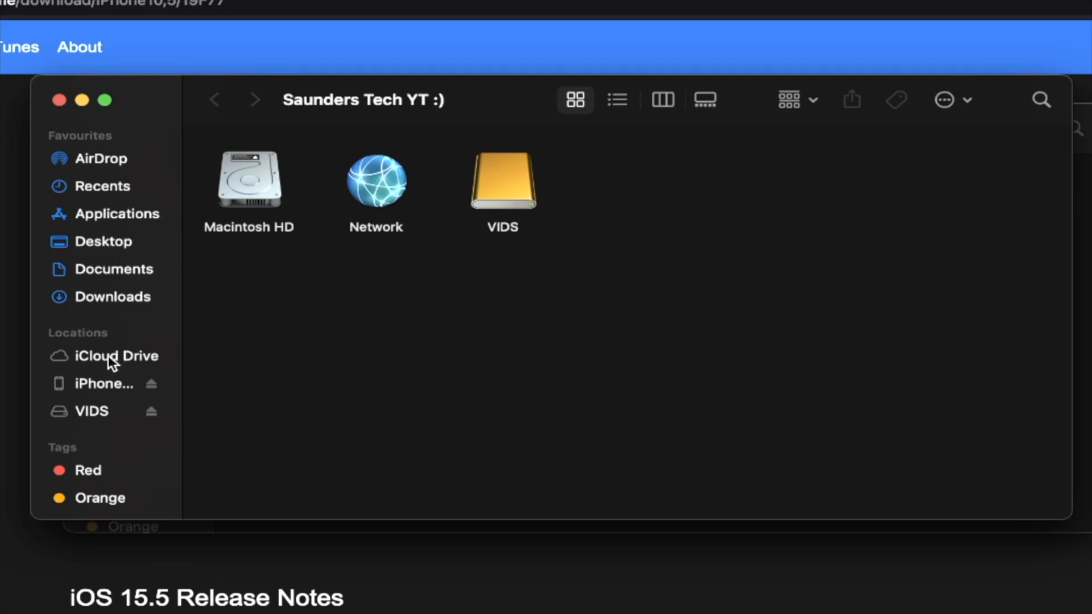
pyautogui.moveTo(59, 395)
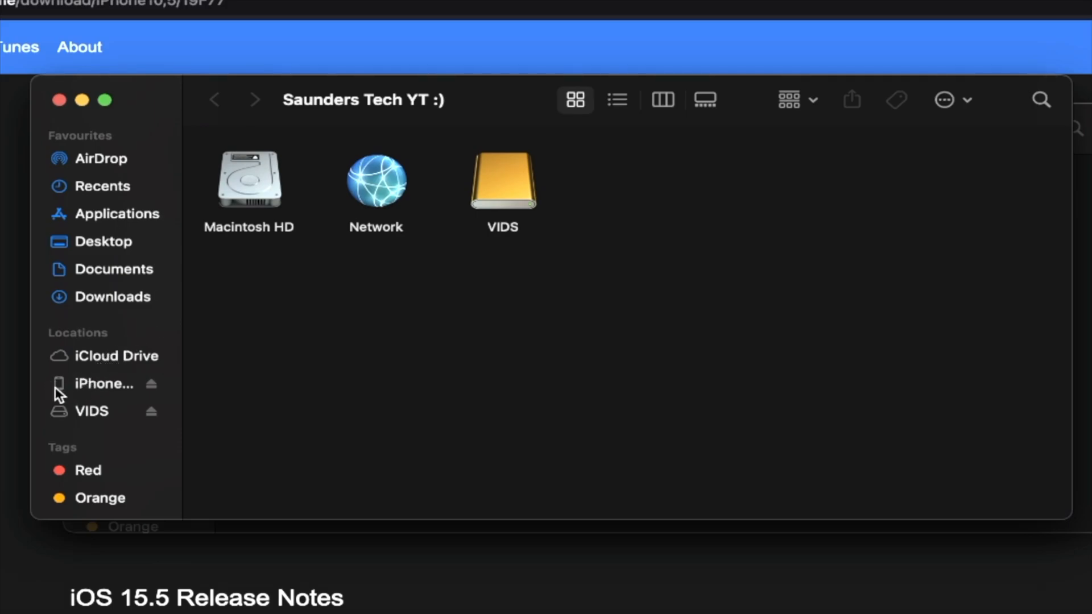
pyautogui.moveTo(292, 129)
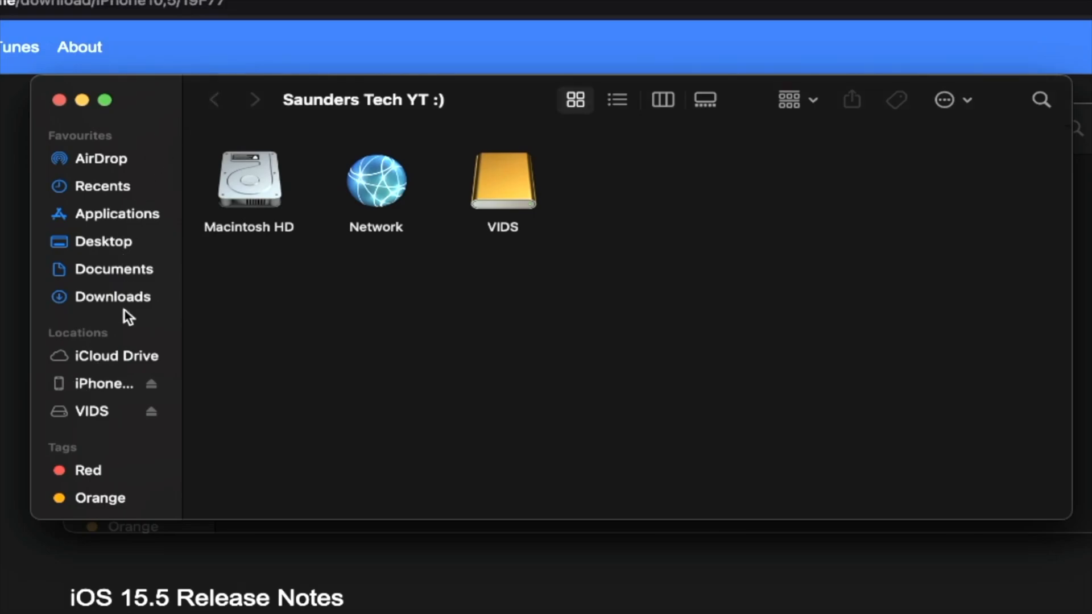
# - Select the connected iPhone 8 Plus under Locations in the Finder sidebar
pyautogui.click(104, 382)
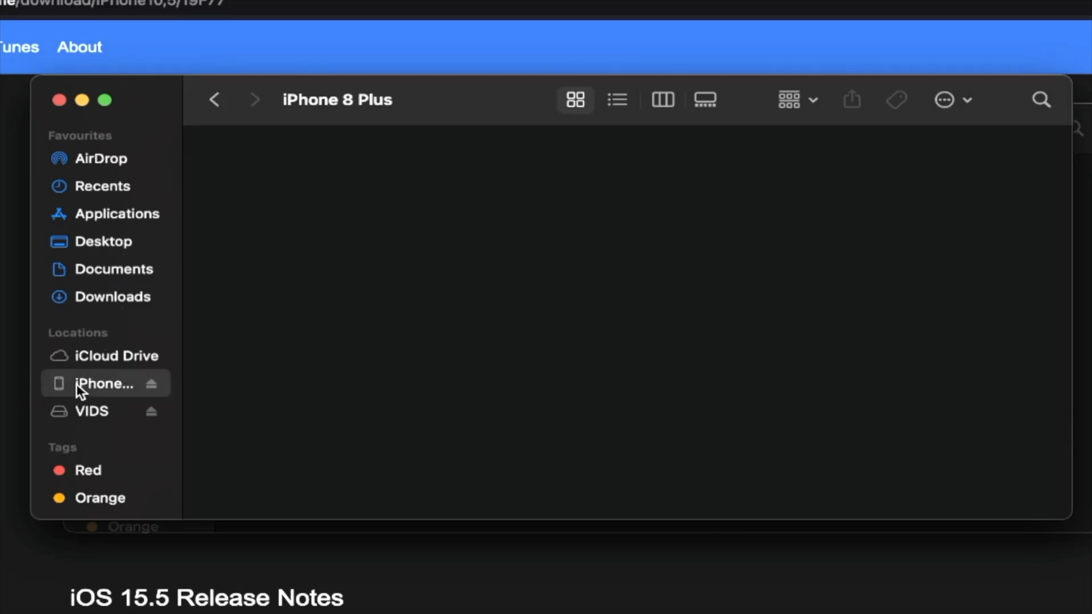
pyautogui.click(105, 383)
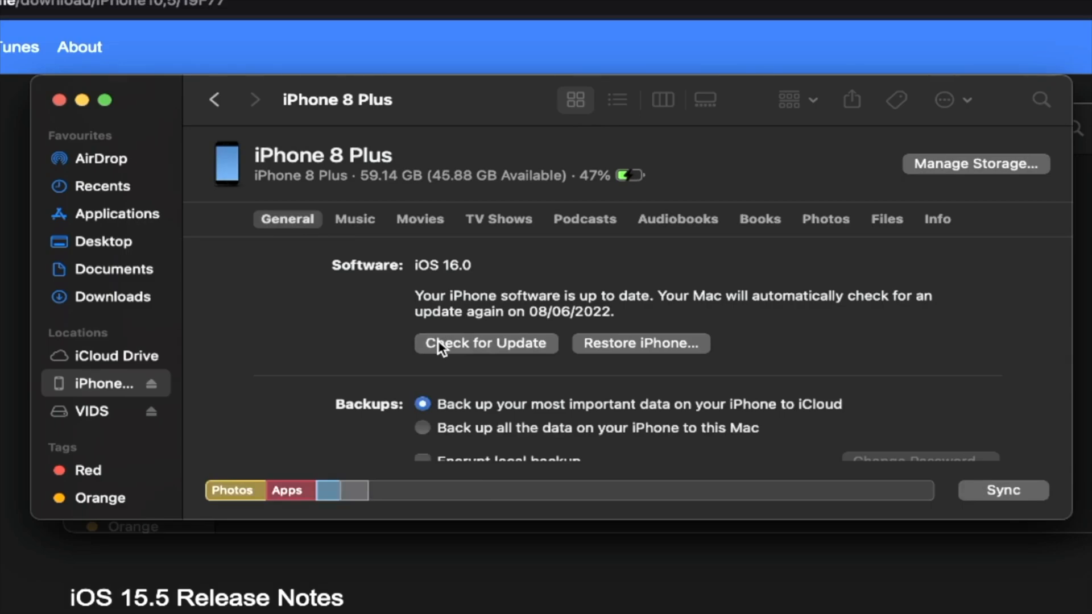
# - Choose 'Back up all the data on your iPhone to this Mac' and start Back Up Now
pyautogui.scroll(-3)
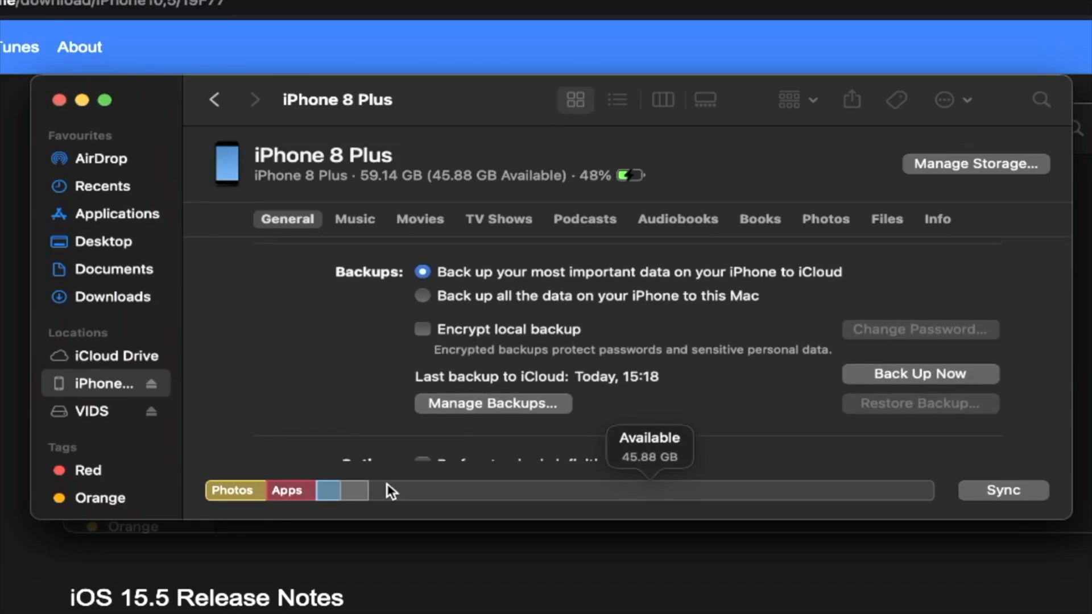
pyautogui.moveTo(648, 353)
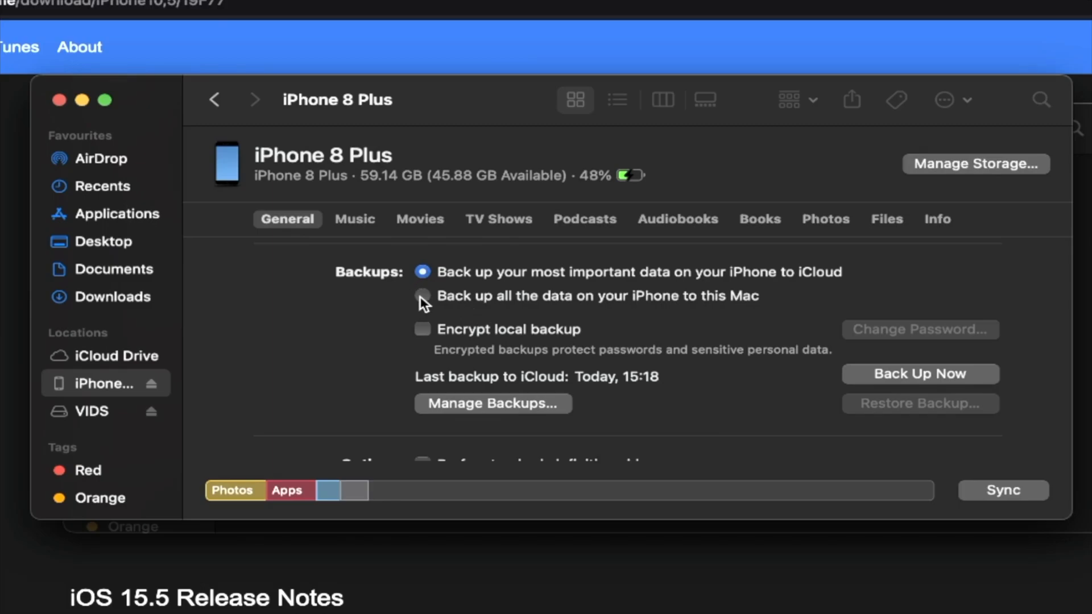
pyautogui.click(422, 295)
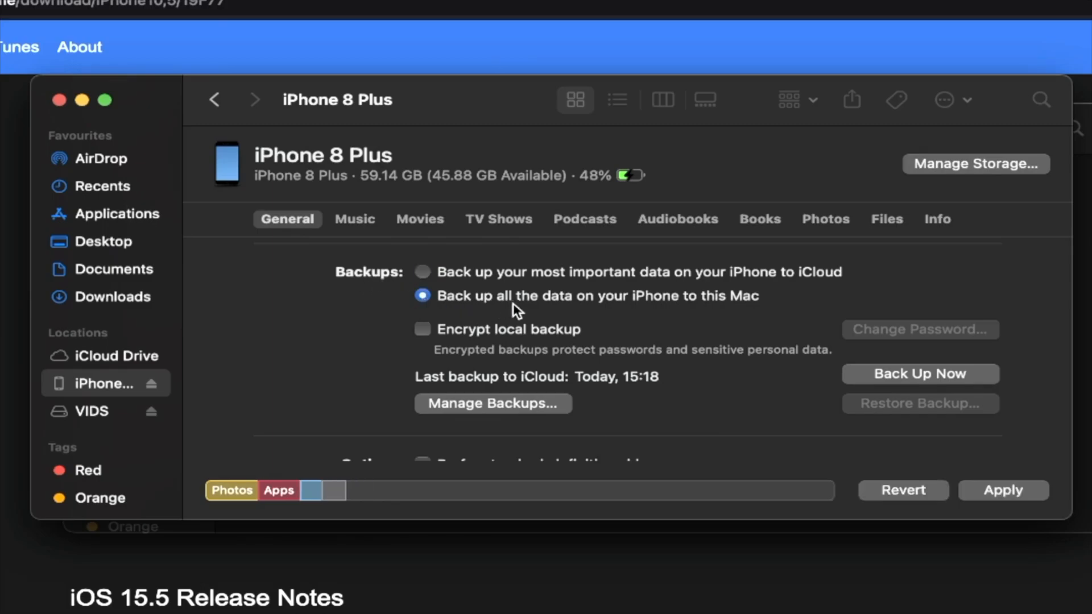
pyautogui.moveTo(726, 314)
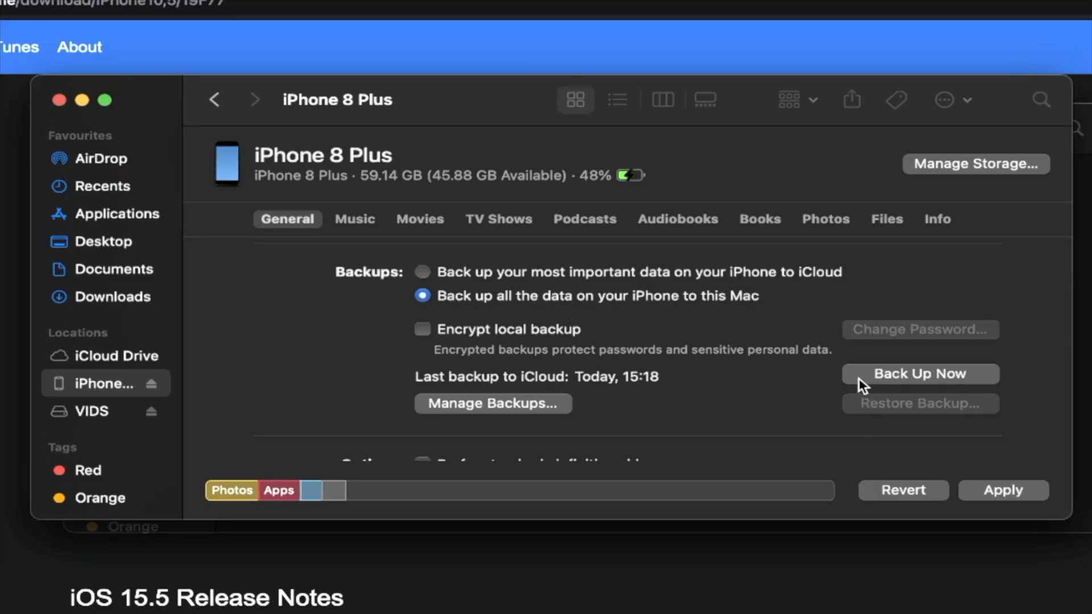
pyautogui.click(919, 374)
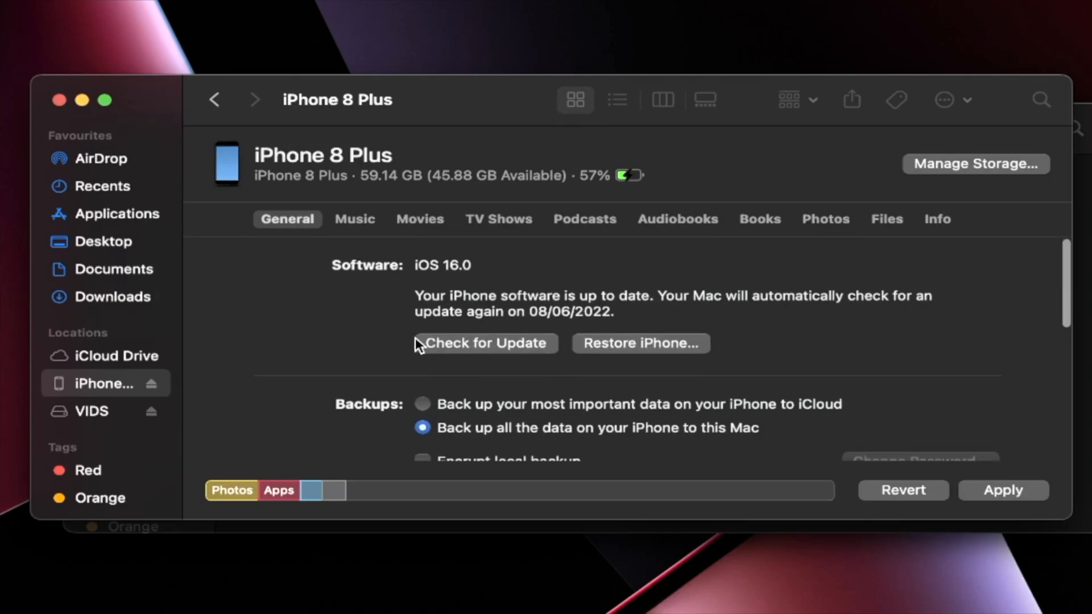
pyautogui.moveTo(682, 364)
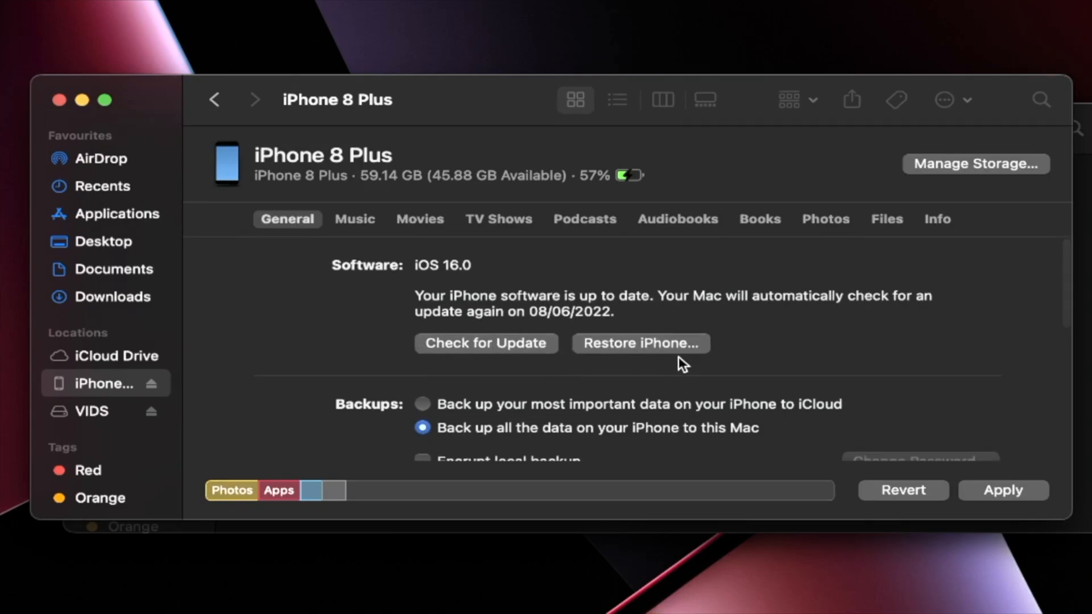
pyautogui.moveTo(461, 371)
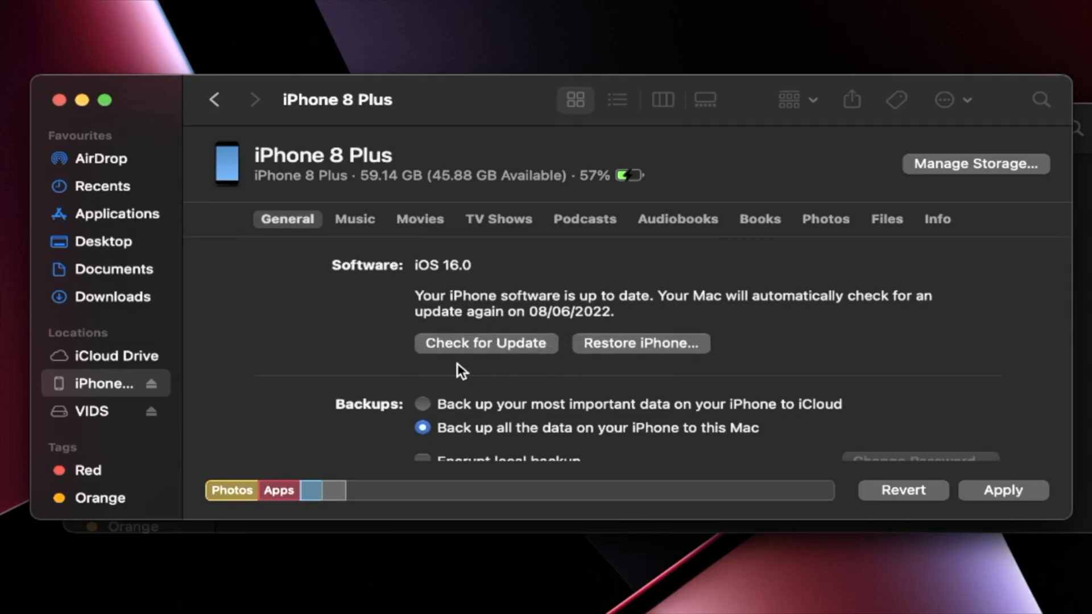
pyautogui.moveTo(488, 342)
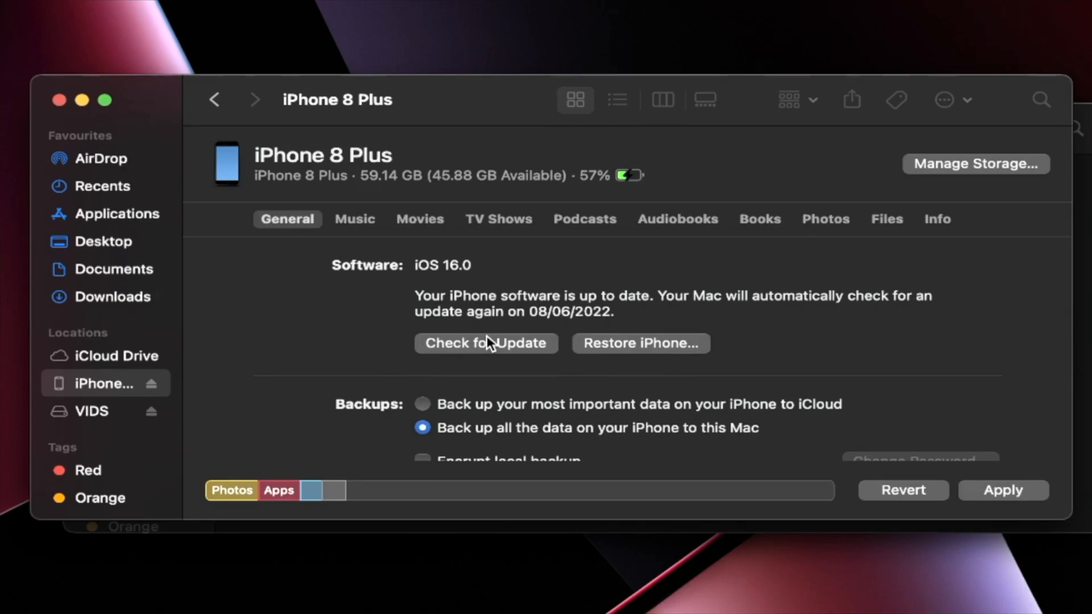
pyautogui.moveTo(611, 353)
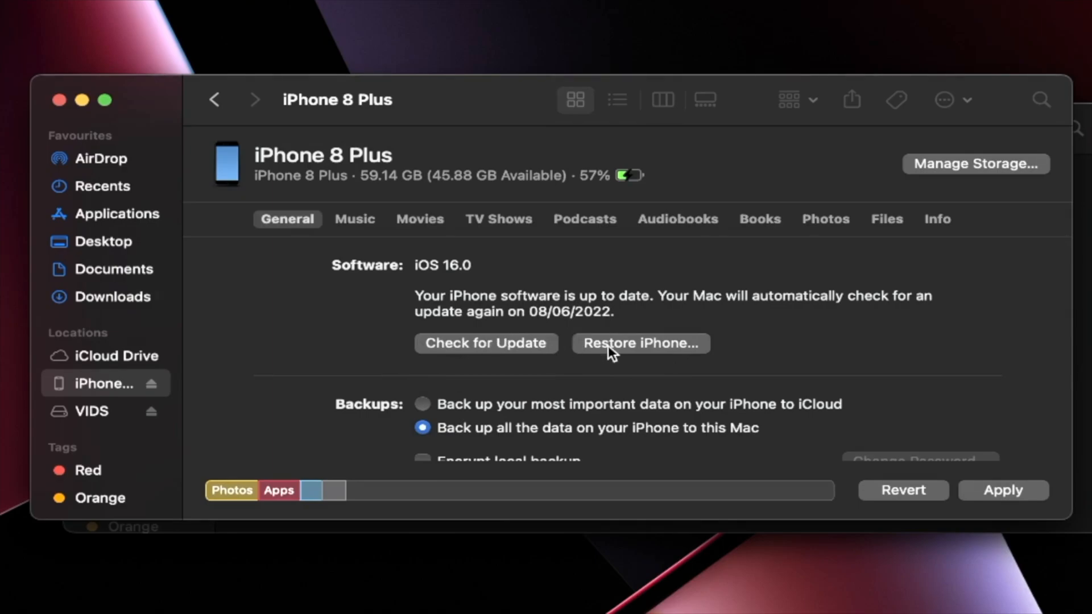
pyautogui.moveTo(630, 356)
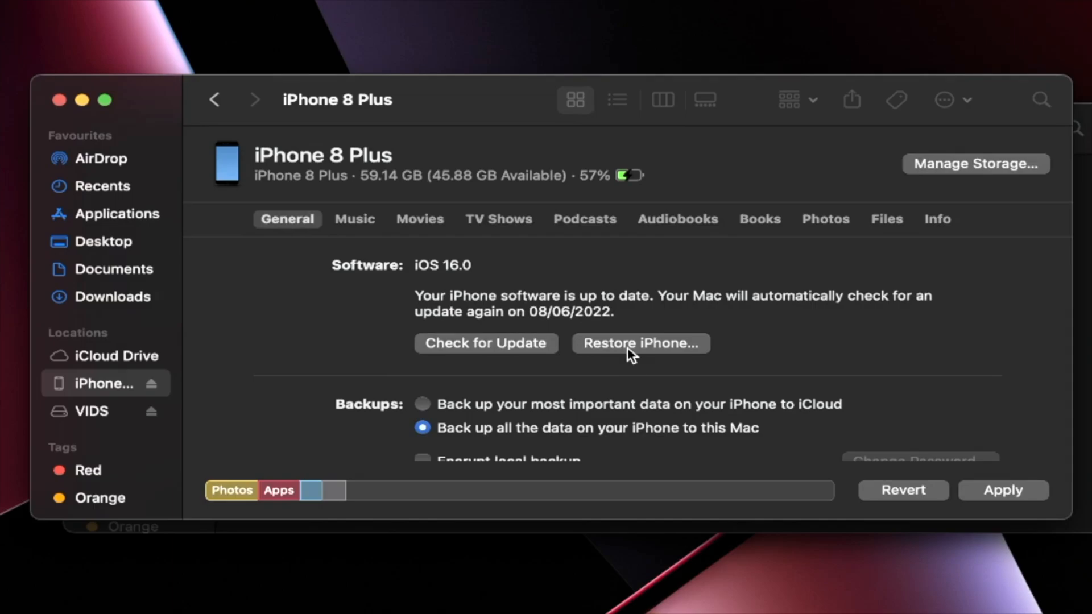
pyautogui.click(640, 342)
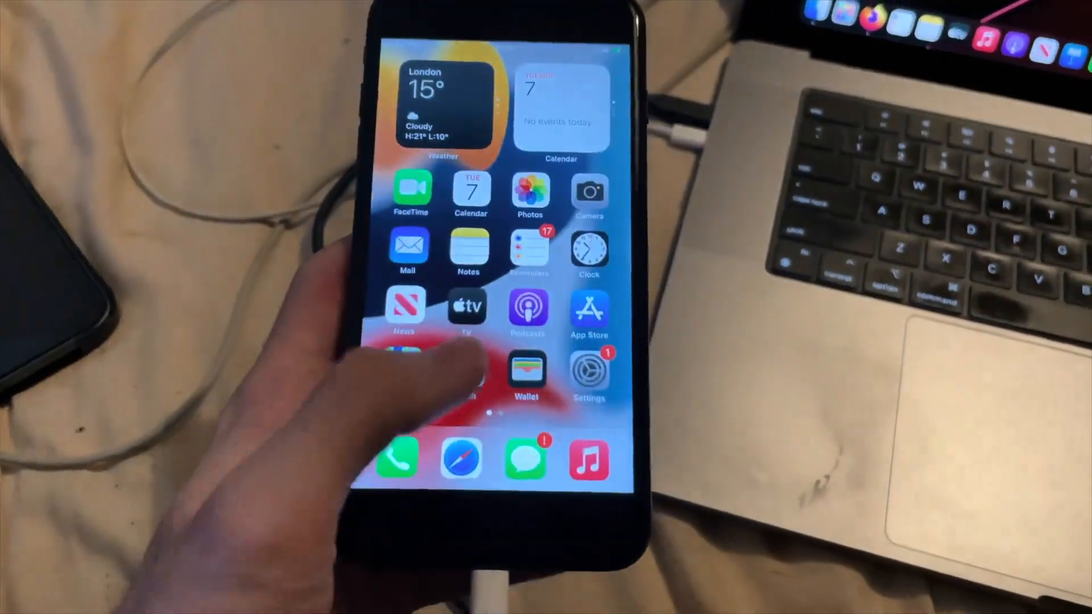
# - On the iPhone, go from Settings to the Apple ID page and its Find My entry
pyautogui.click(589, 365)
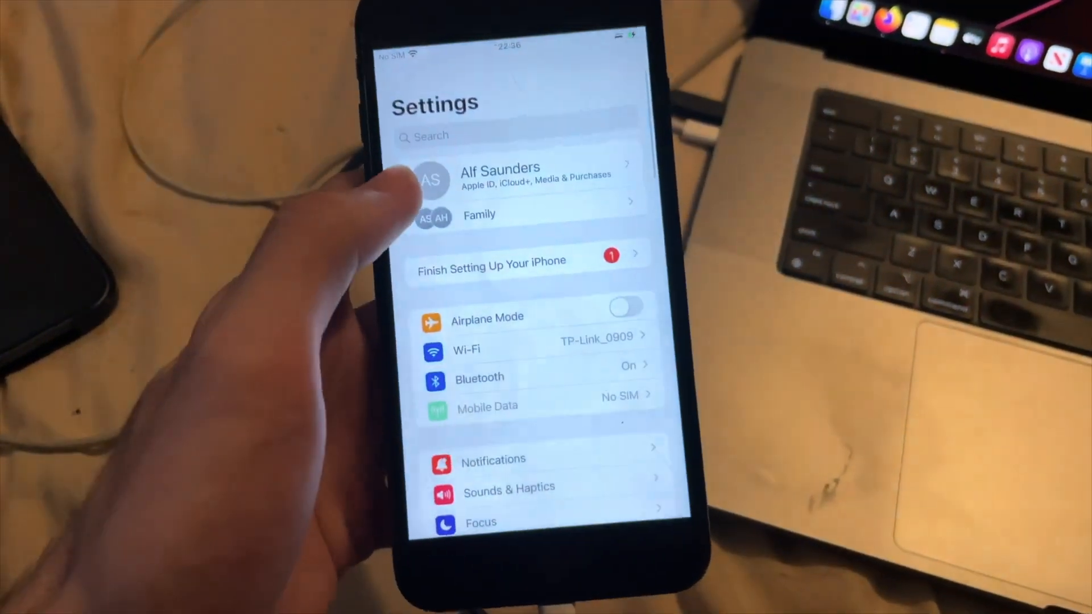
pyautogui.click(500, 177)
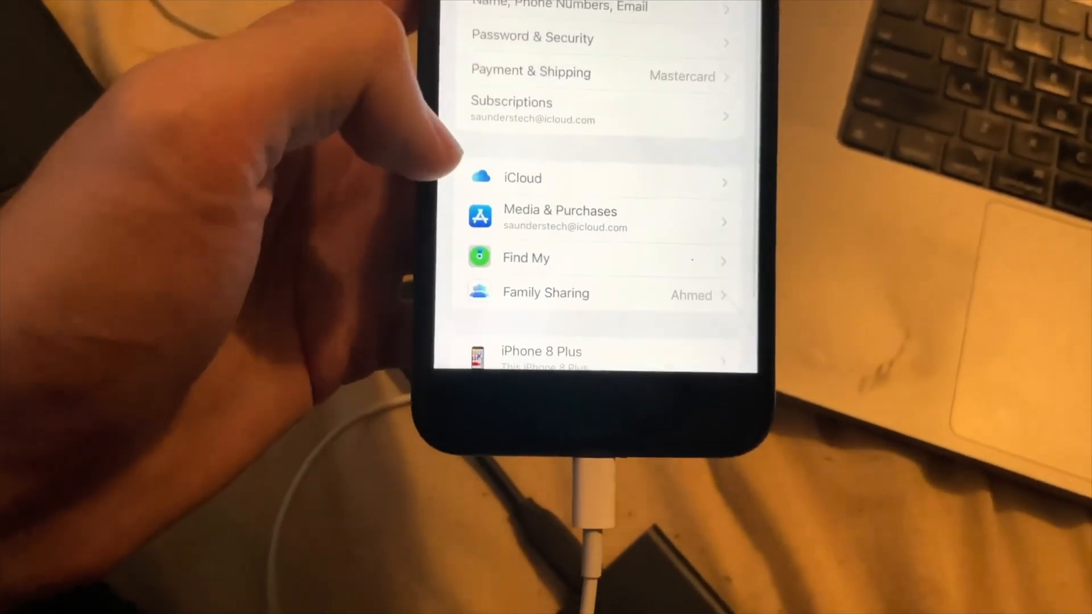
pyautogui.click(526, 257)
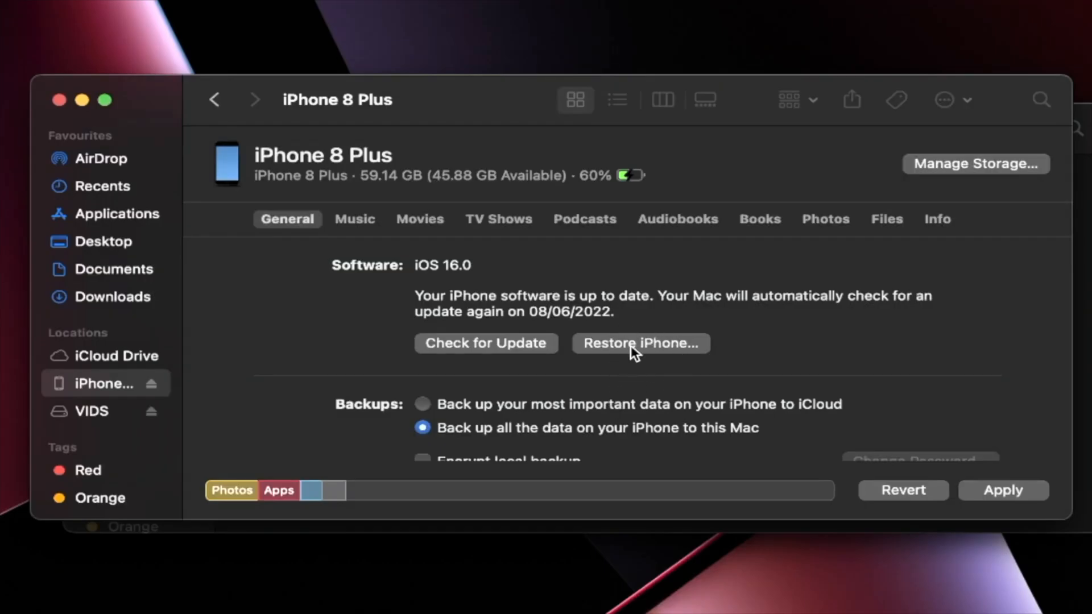
# - Restore the iPhone from iPhone_5.5_P3_15.5_19F77_Restore.ipsw on VIDS and confirm the erase-and-restore
pyautogui.click(640, 342)
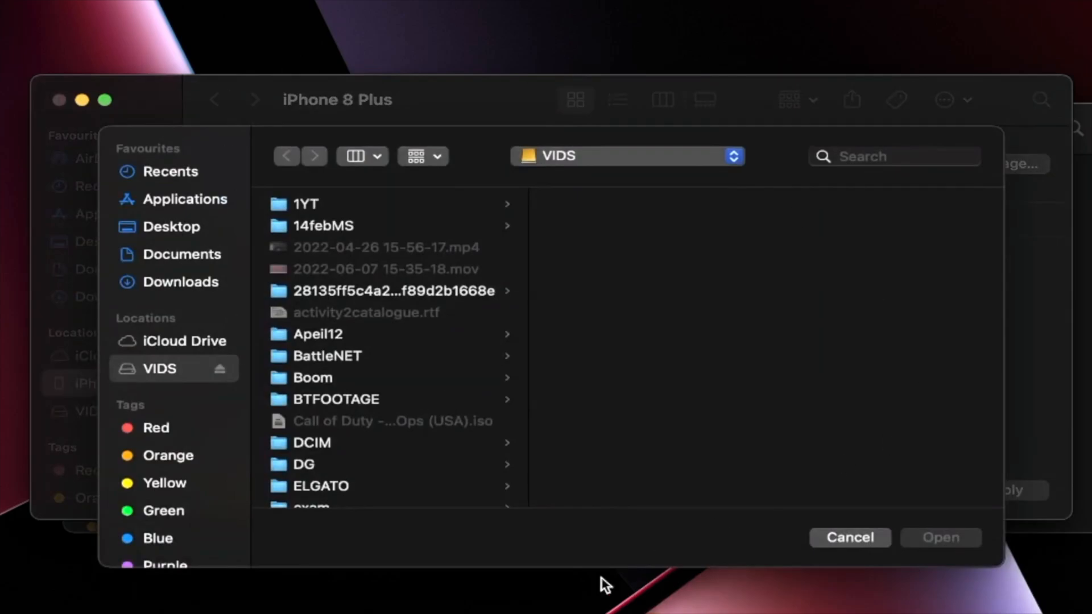
pyautogui.moveTo(140, 289)
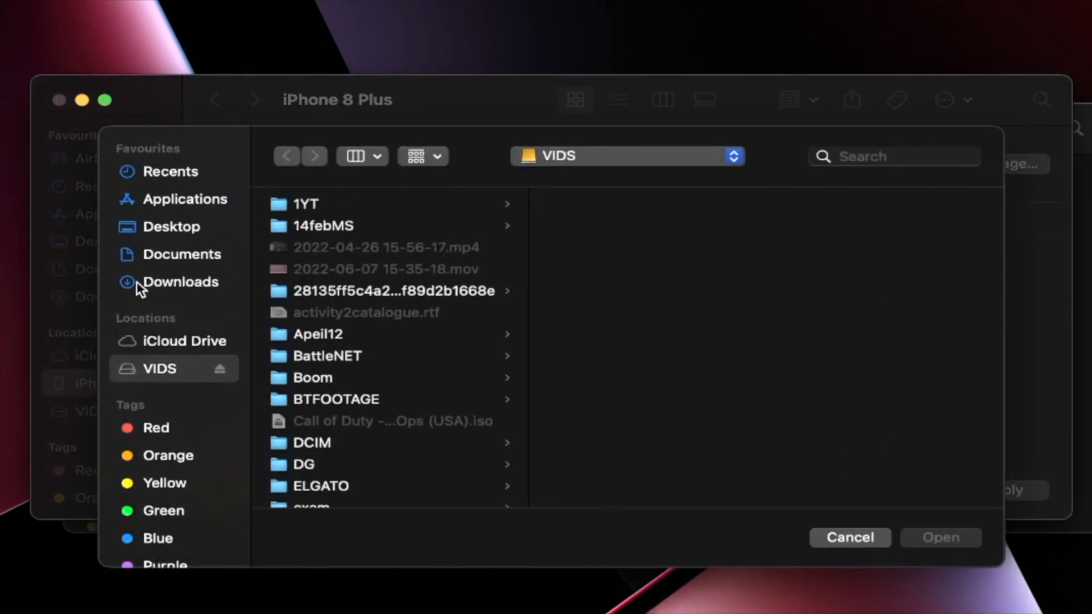
pyautogui.click(181, 282)
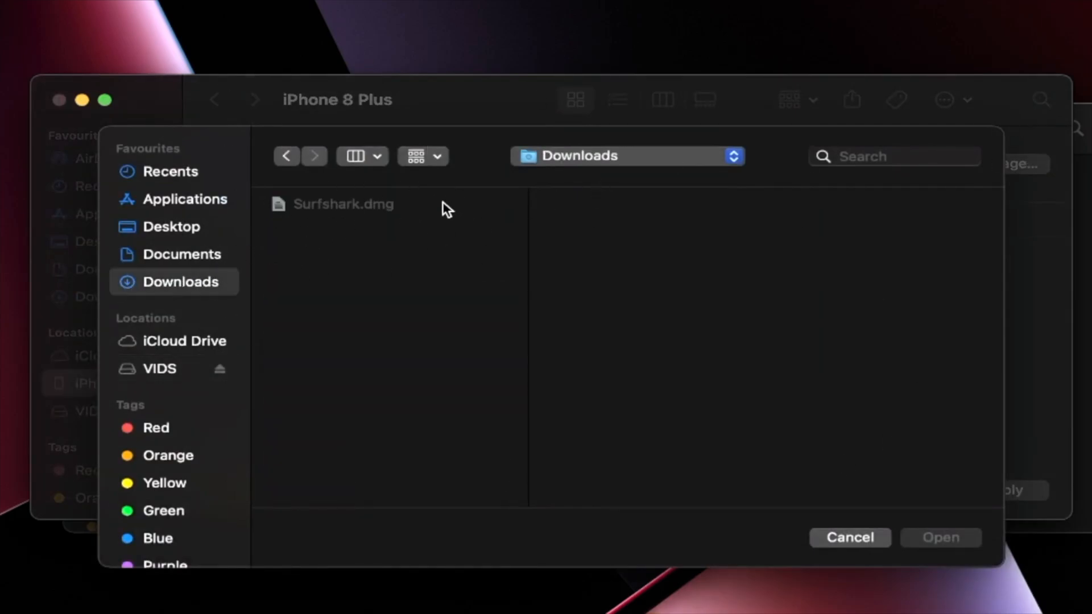
pyautogui.click(160, 369)
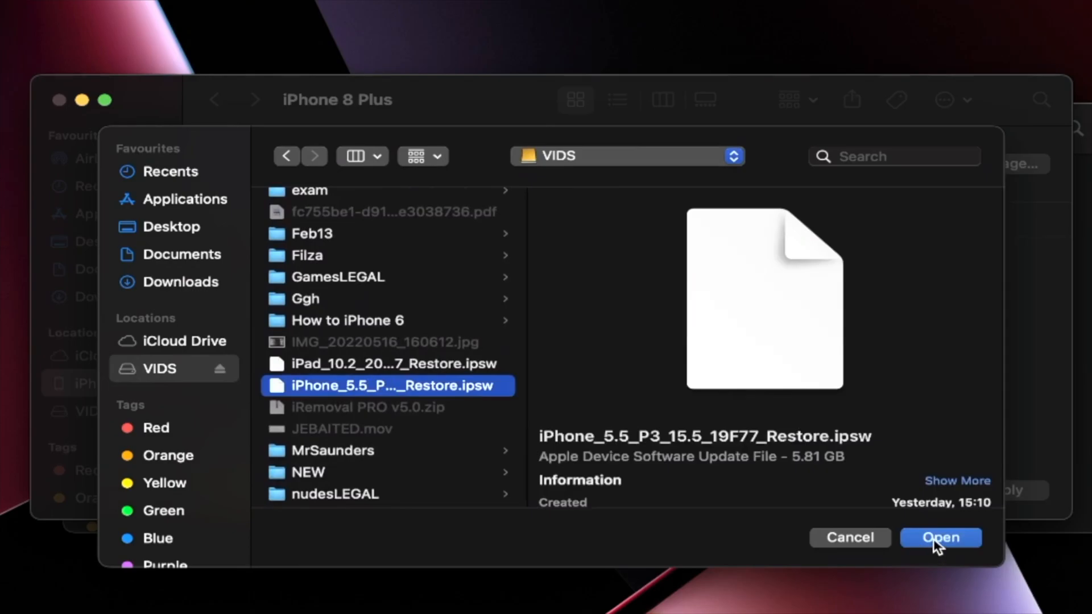
pyautogui.click(940, 537)
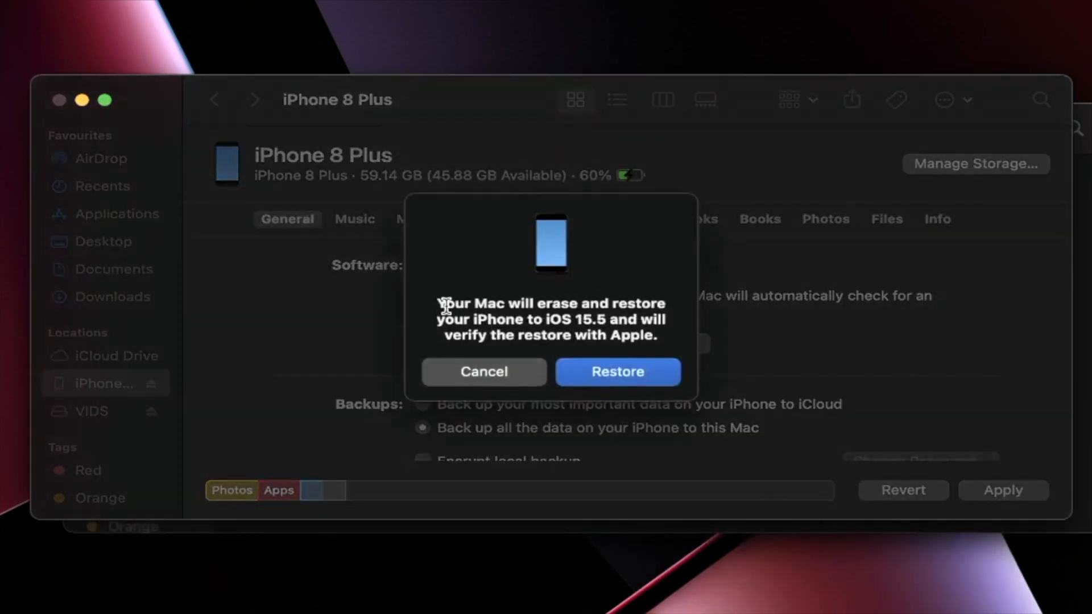
pyautogui.moveTo(494, 314)
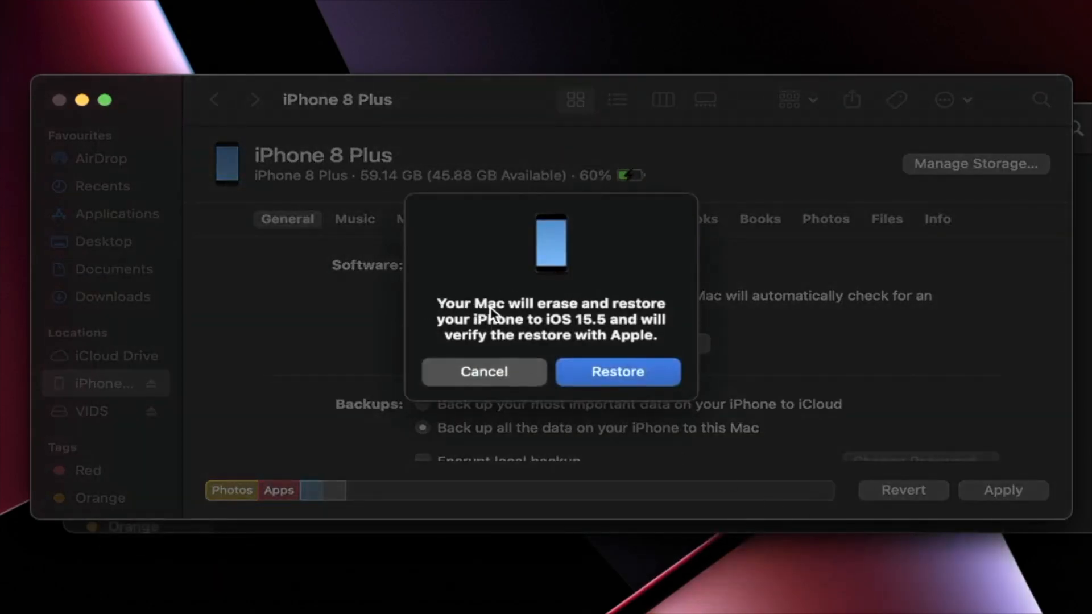
pyautogui.moveTo(586, 332)
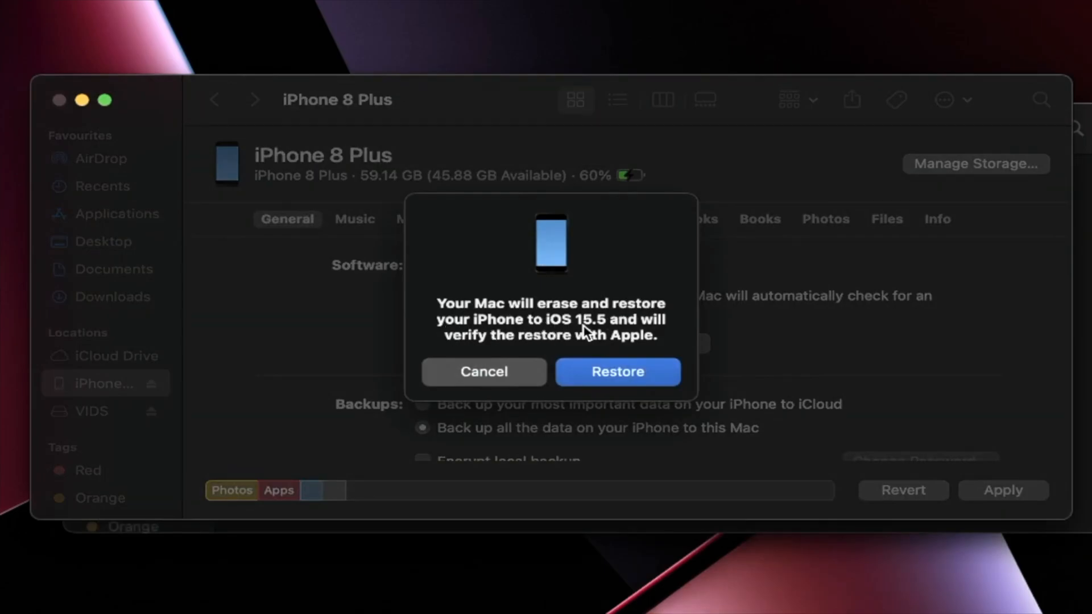
pyautogui.moveTo(593, 367)
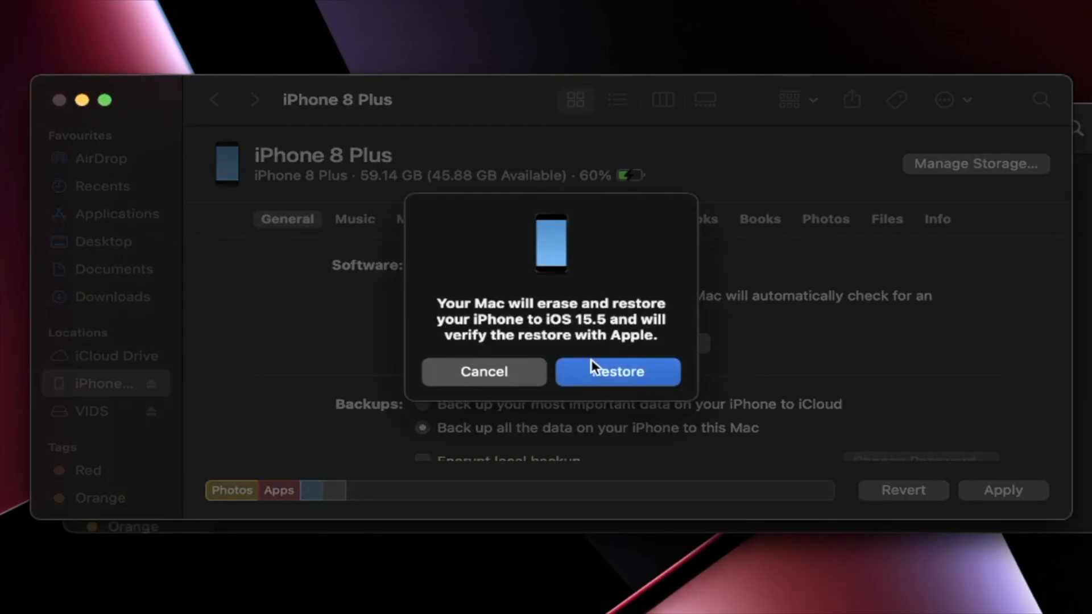
pyautogui.click(616, 371)
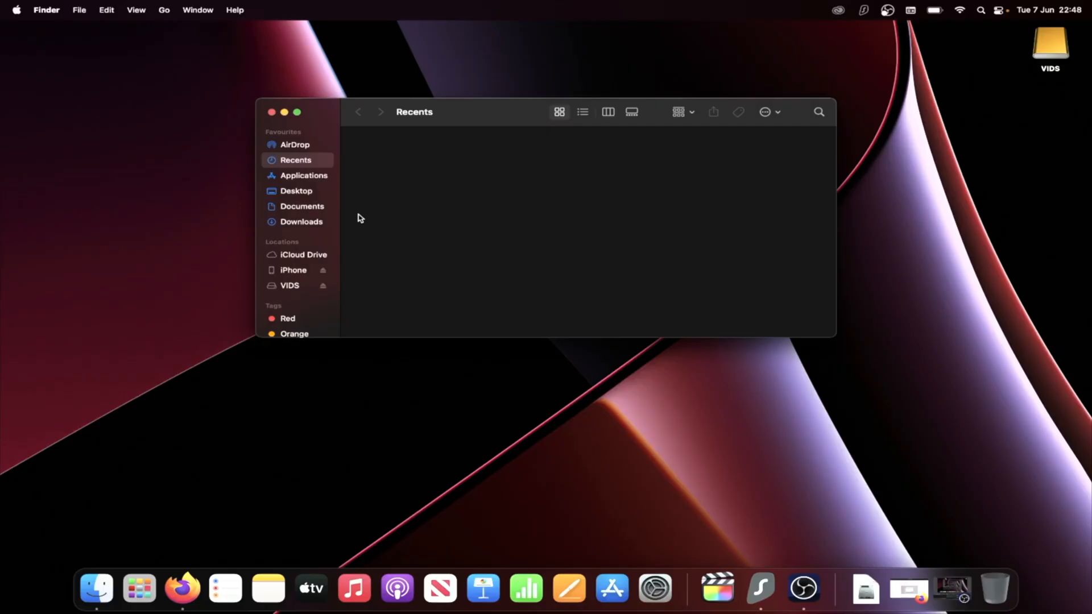
pyautogui.moveTo(361, 212)
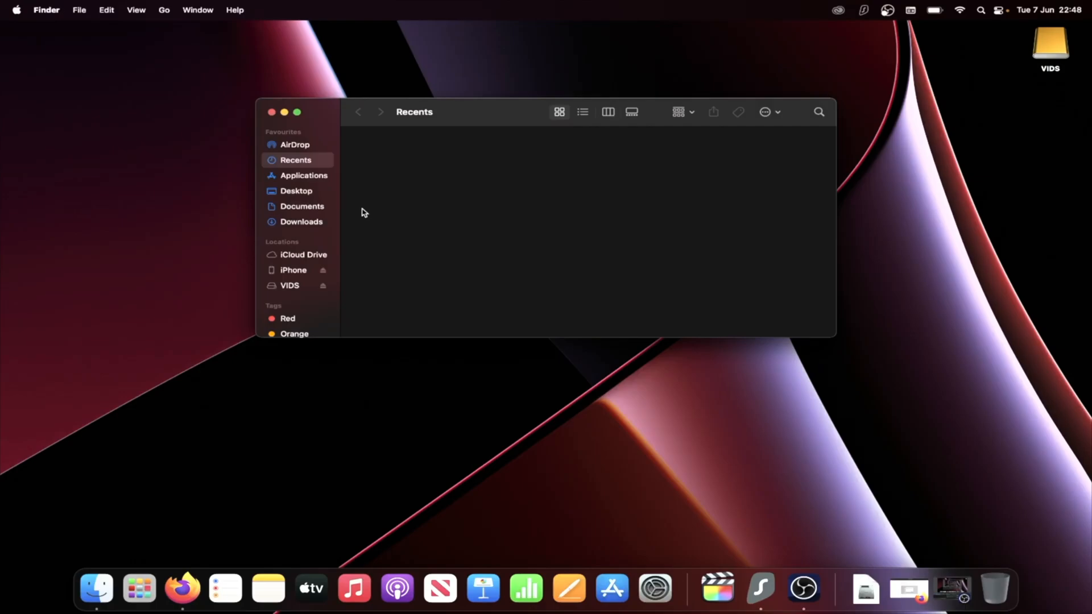
pyautogui.moveTo(288, 273)
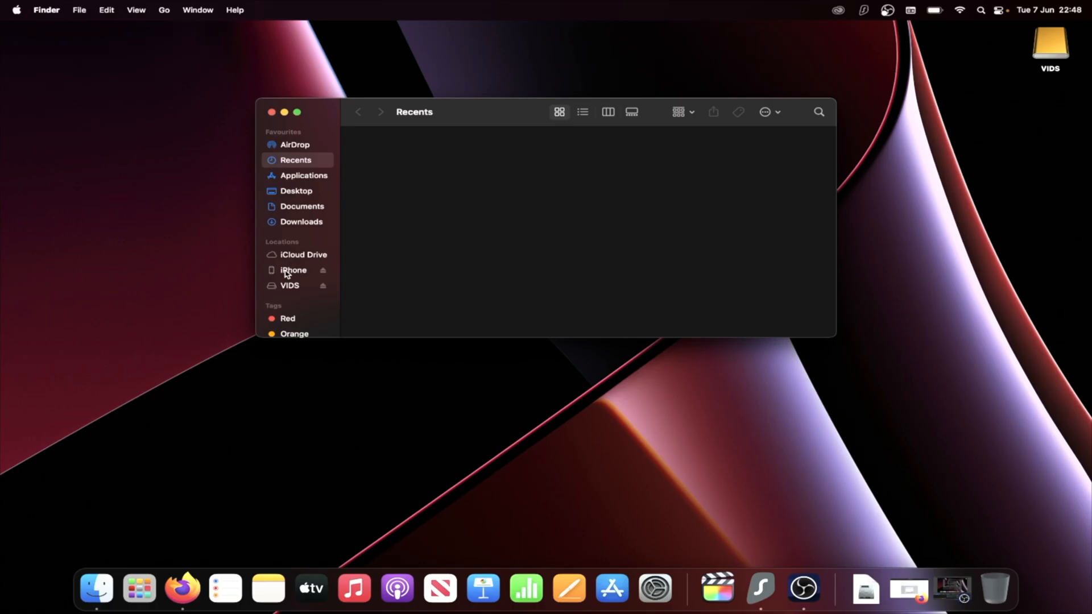
pyautogui.moveTo(96, 588)
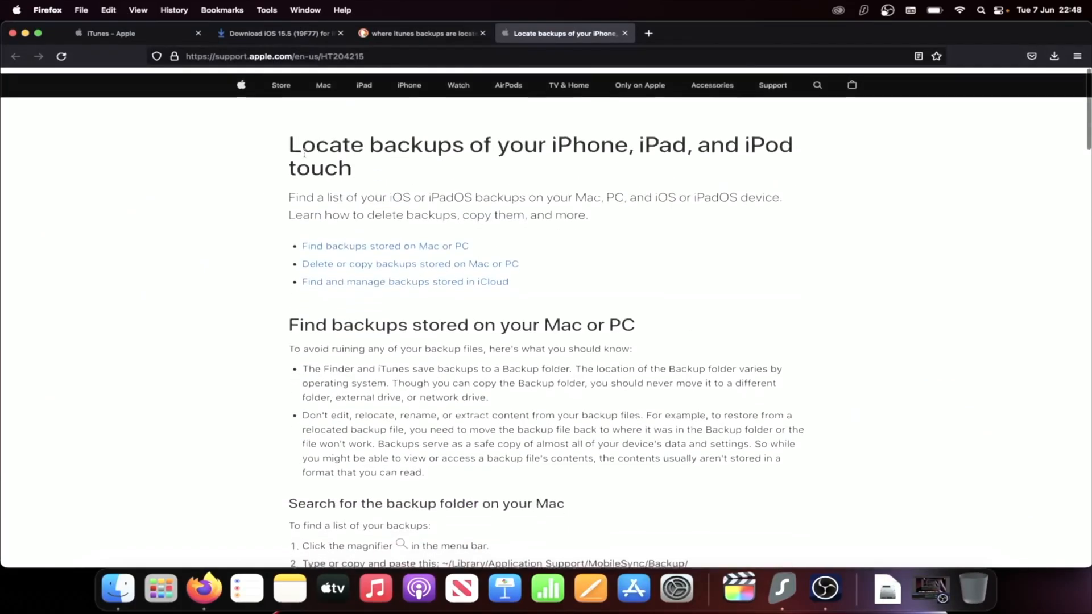
# - Scroll to the Mac backup-folder section and select the ~/Library/Application Support/MobileSync/Backup/ path
pyautogui.scroll(-3)
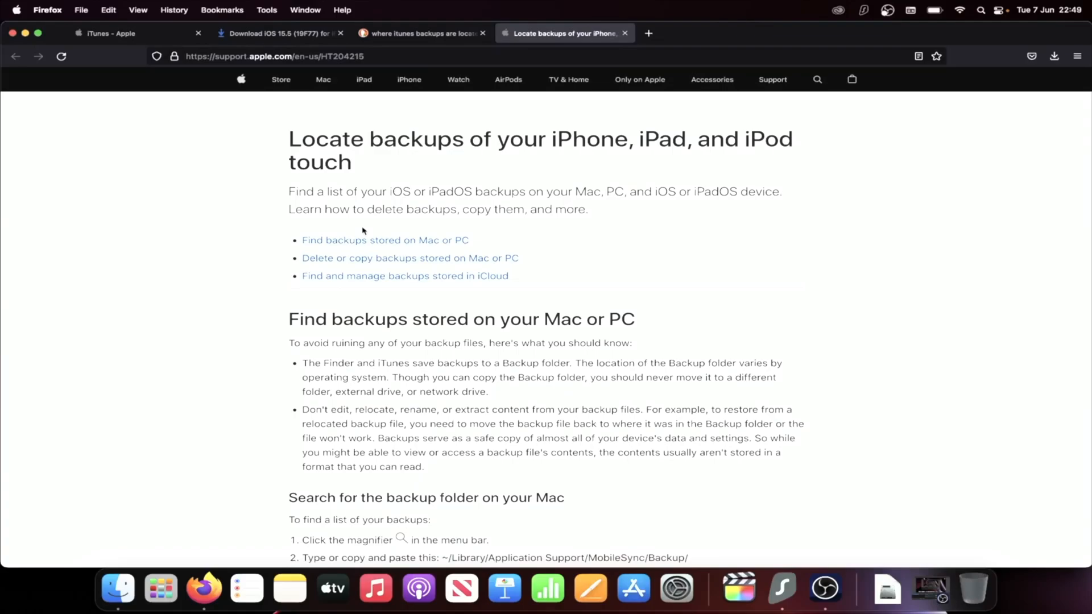
pyautogui.scroll(-3)
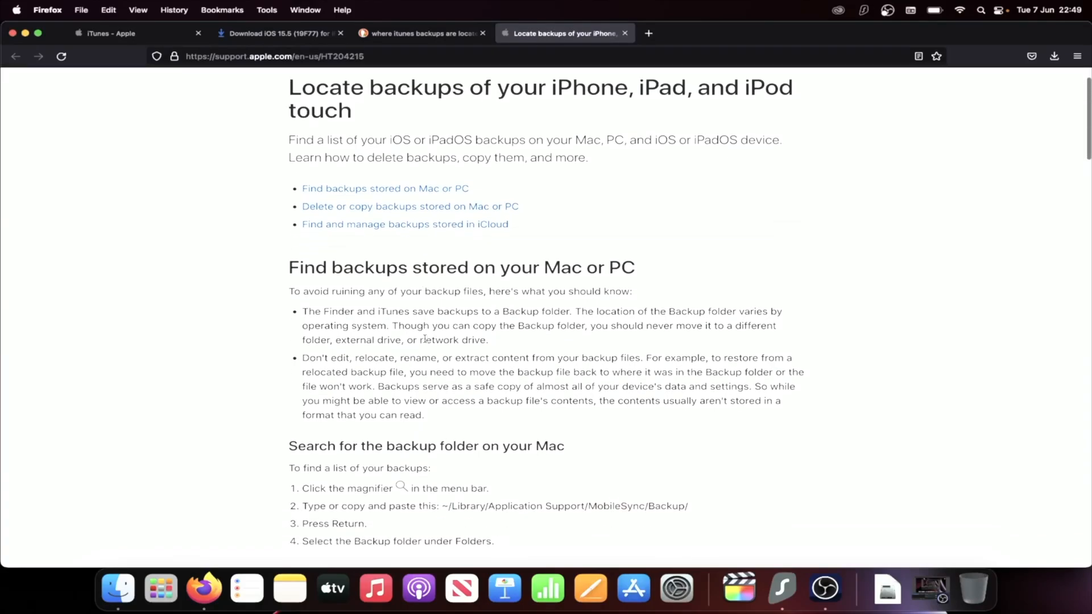
pyautogui.scroll(-3)
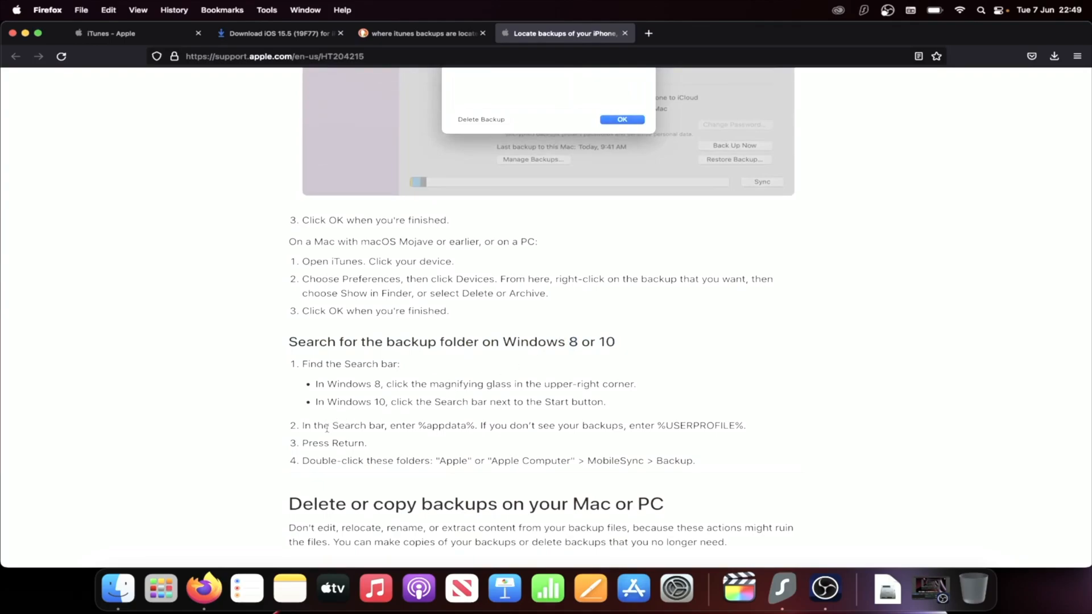
pyautogui.doubleClick(350, 425)
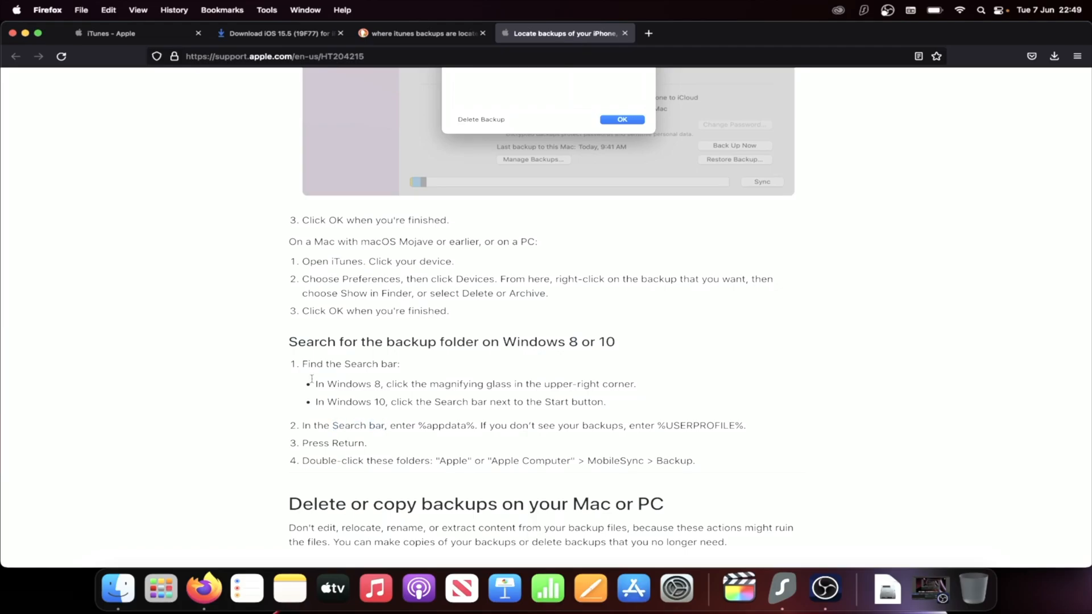
pyautogui.moveTo(302, 363); pyautogui.dragTo(695, 460)
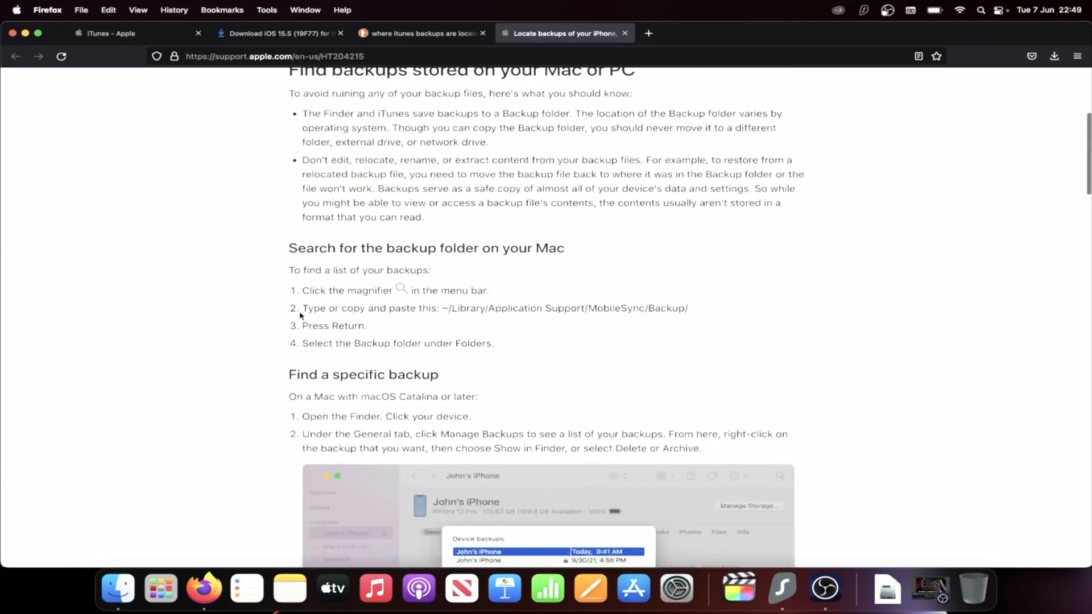
pyautogui.moveTo(371, 296)
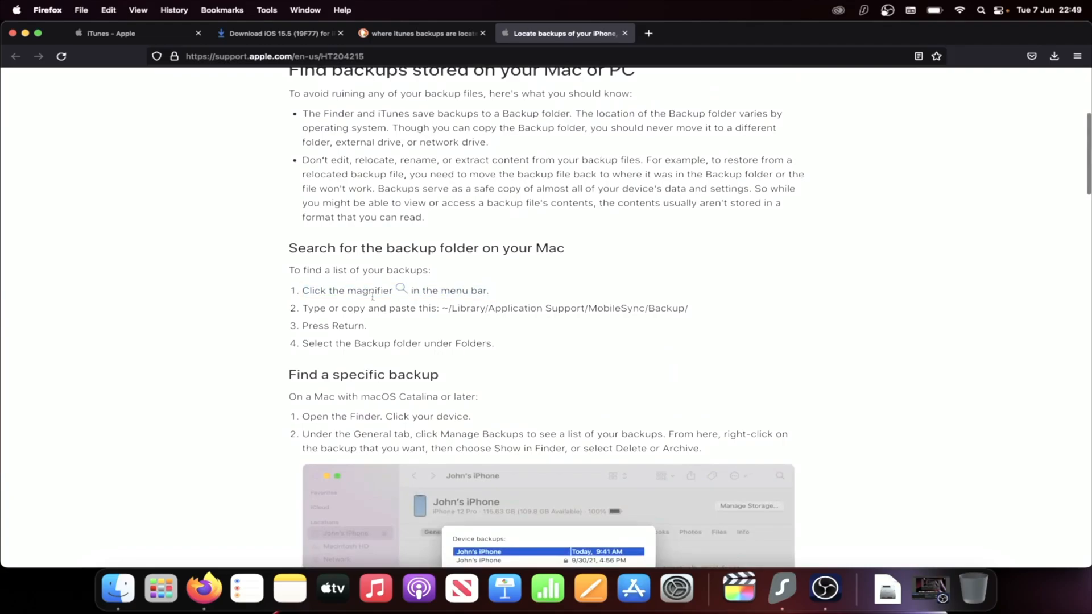
pyautogui.moveTo(442, 308); pyautogui.dragTo(583, 308)
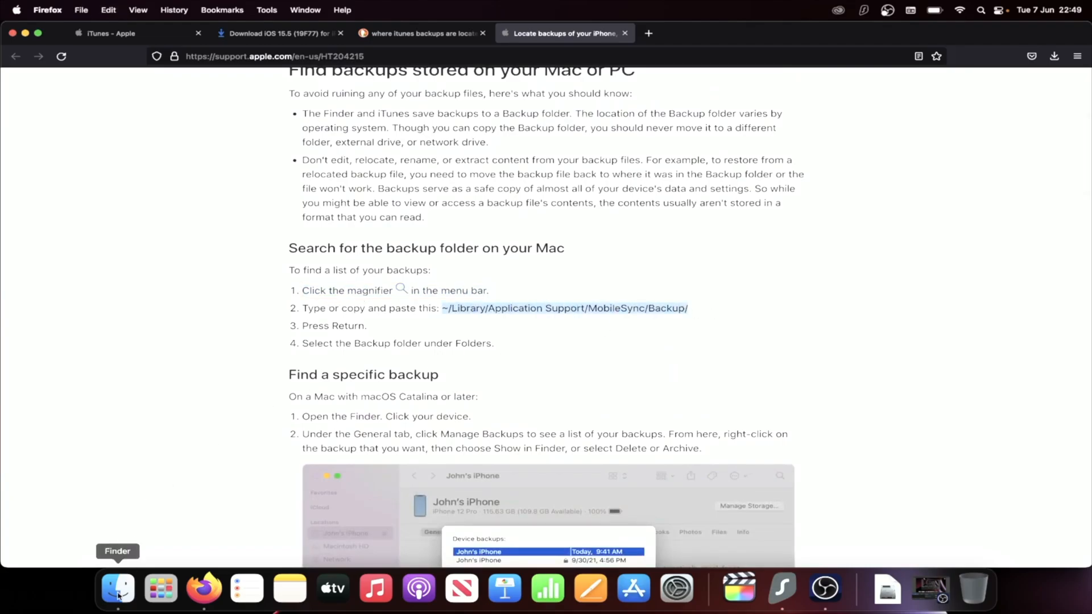
# - In Finder go to ~/Library/Application Support/ MobileSync Backup and show its folders as a list
pyautogui.click(117, 589)
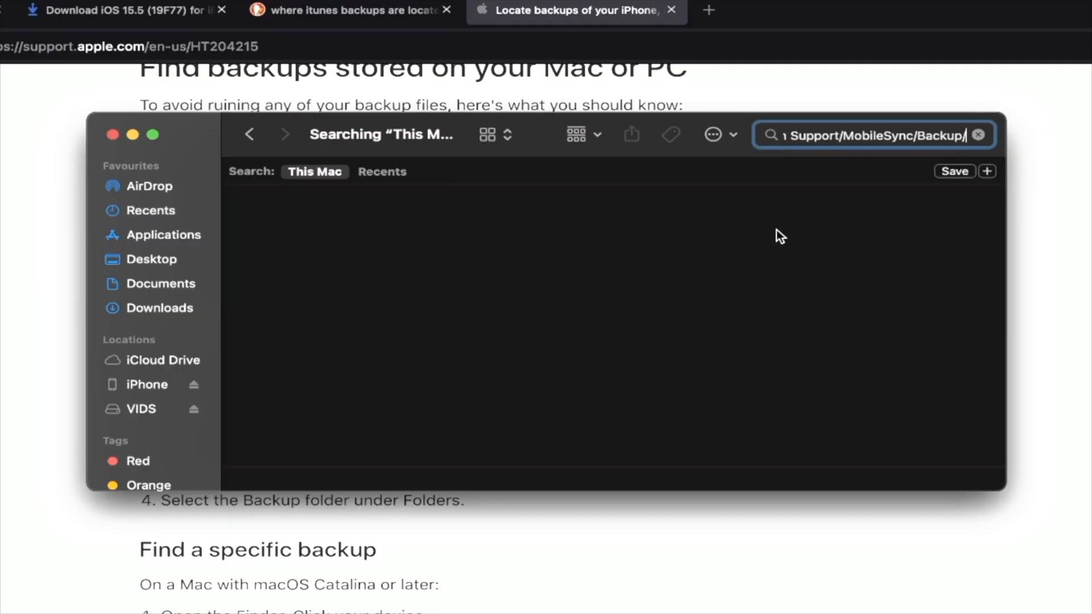
pyautogui.write('~/Library/Application Support/')
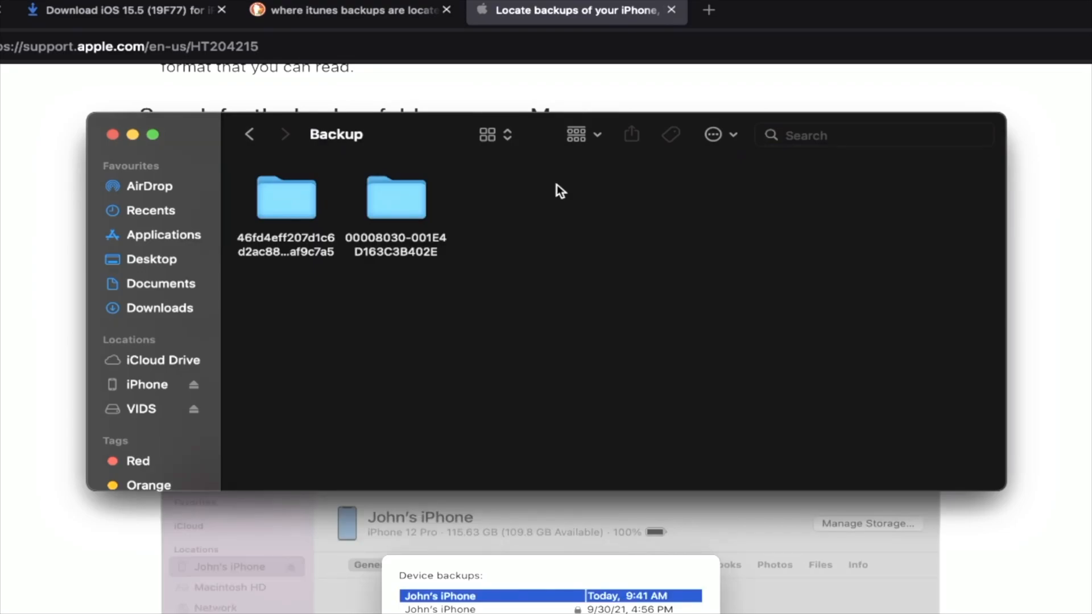
pyautogui.moveTo(505, 239)
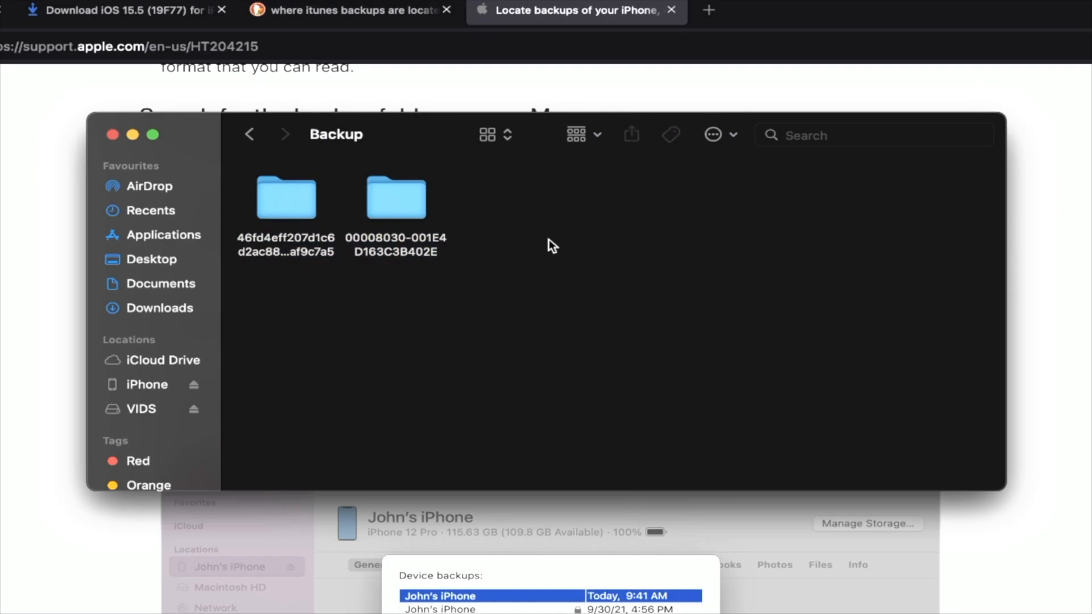
pyautogui.moveTo(506, 158)
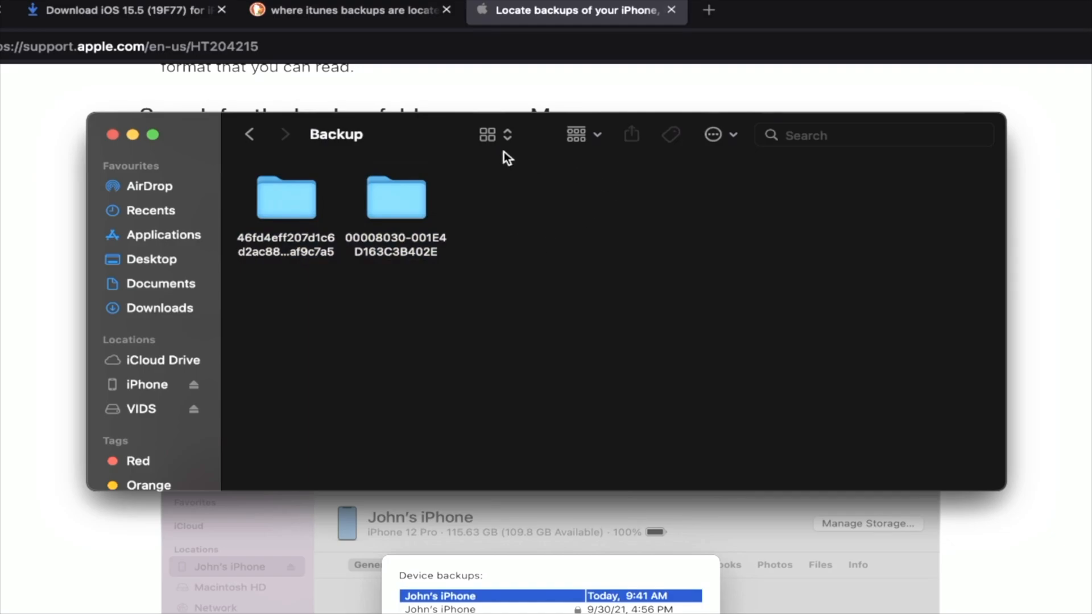
pyautogui.moveTo(550, 186)
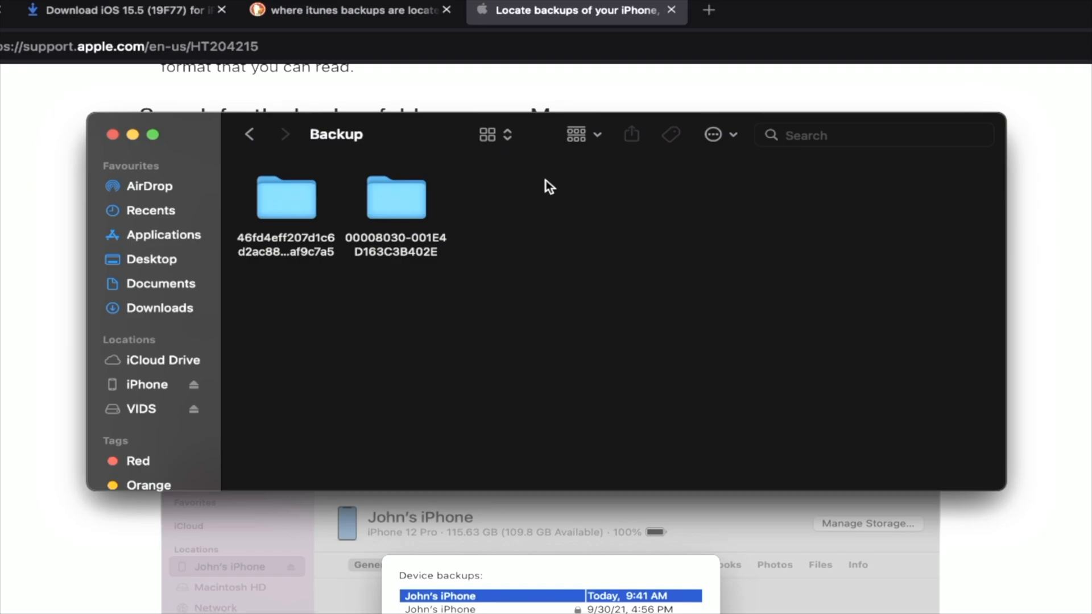
pyautogui.click(487, 134)
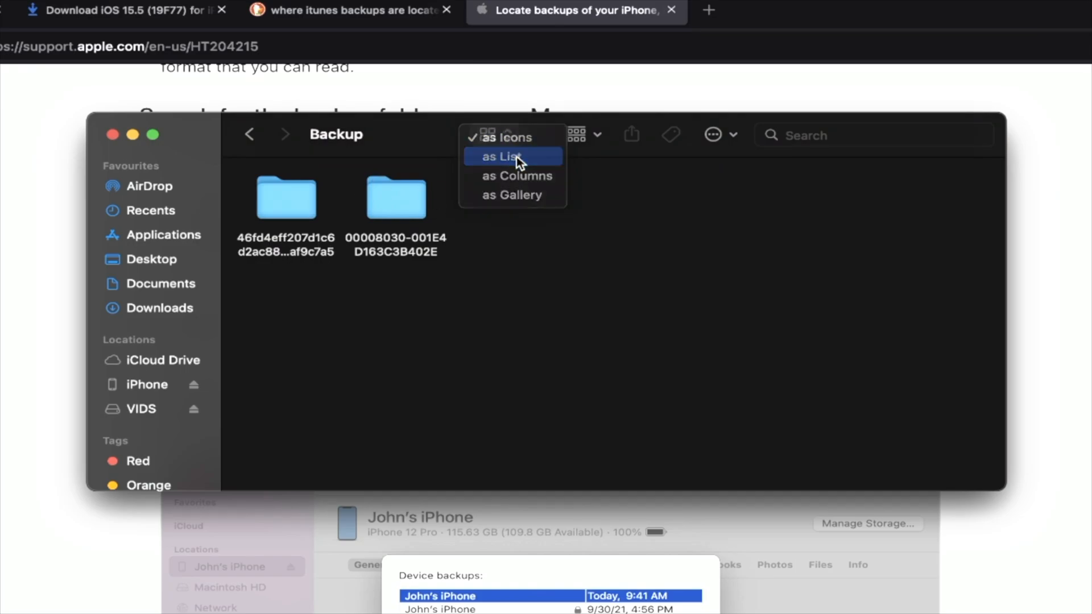
pyautogui.click(501, 155)
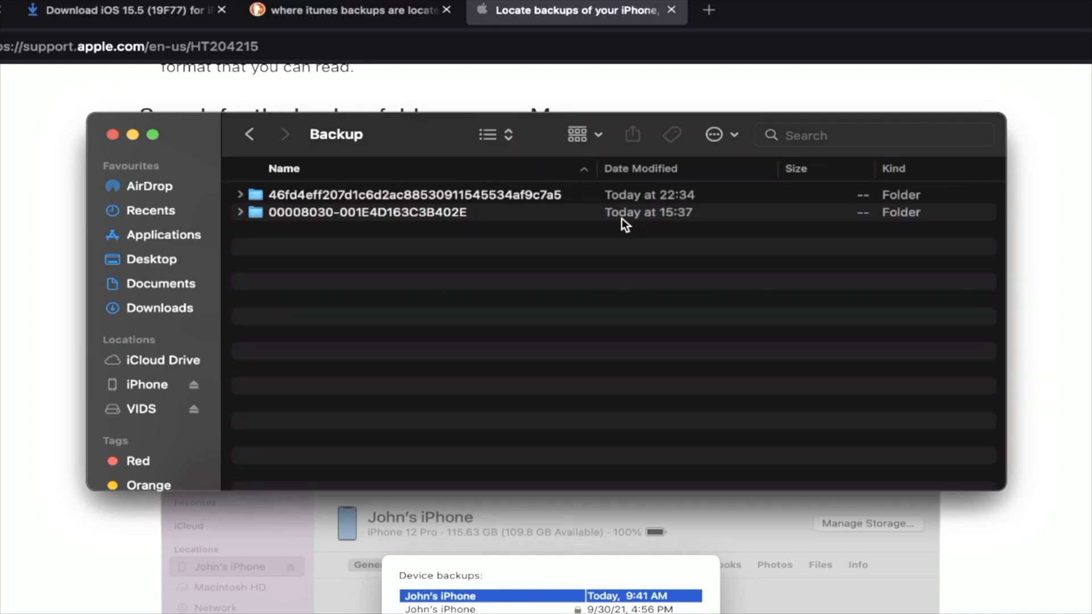
pyautogui.moveTo(527, 211)
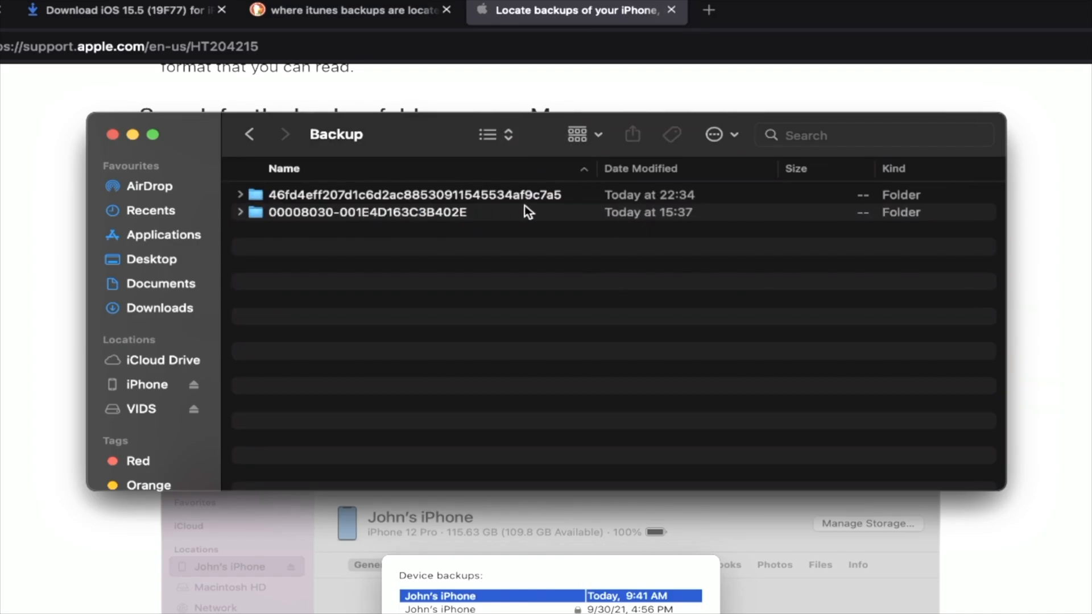
pyautogui.moveTo(411, 204)
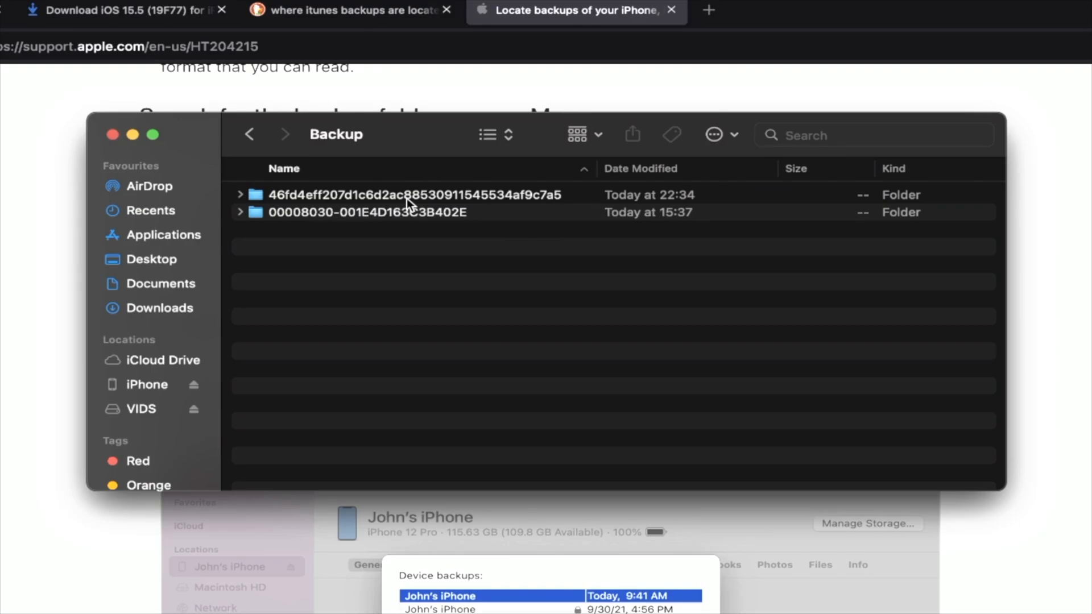
pyautogui.moveTo(368, 209)
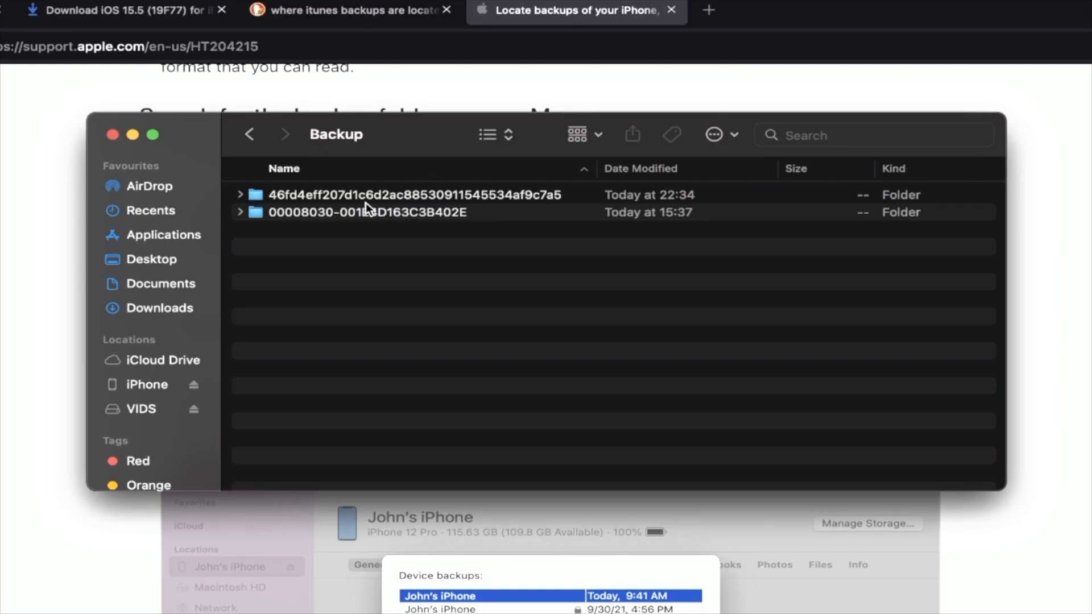
pyautogui.moveTo(672, 199)
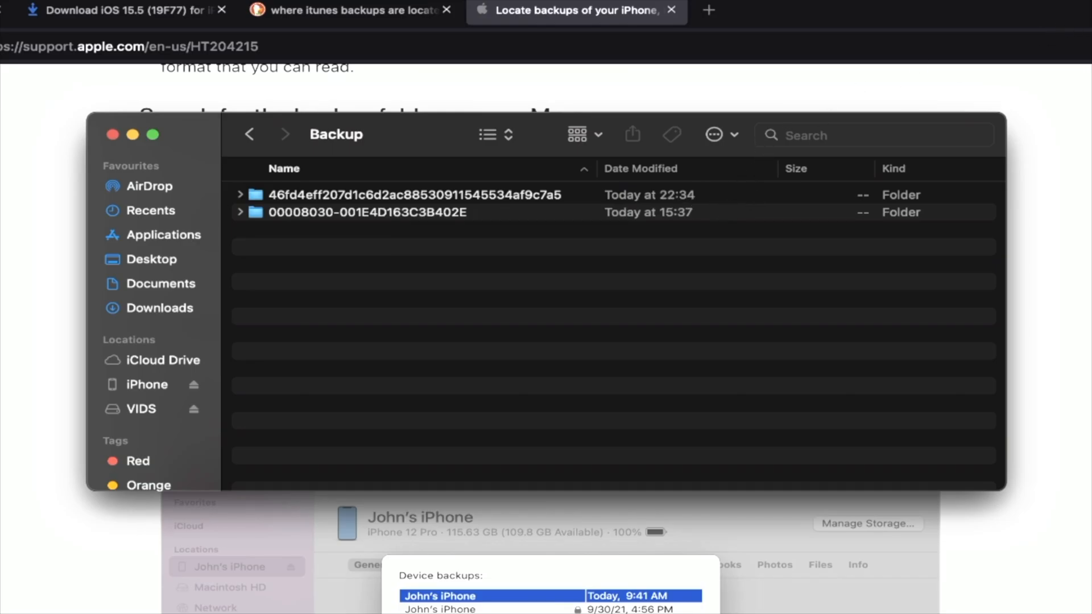
pyautogui.moveTo(333, 201)
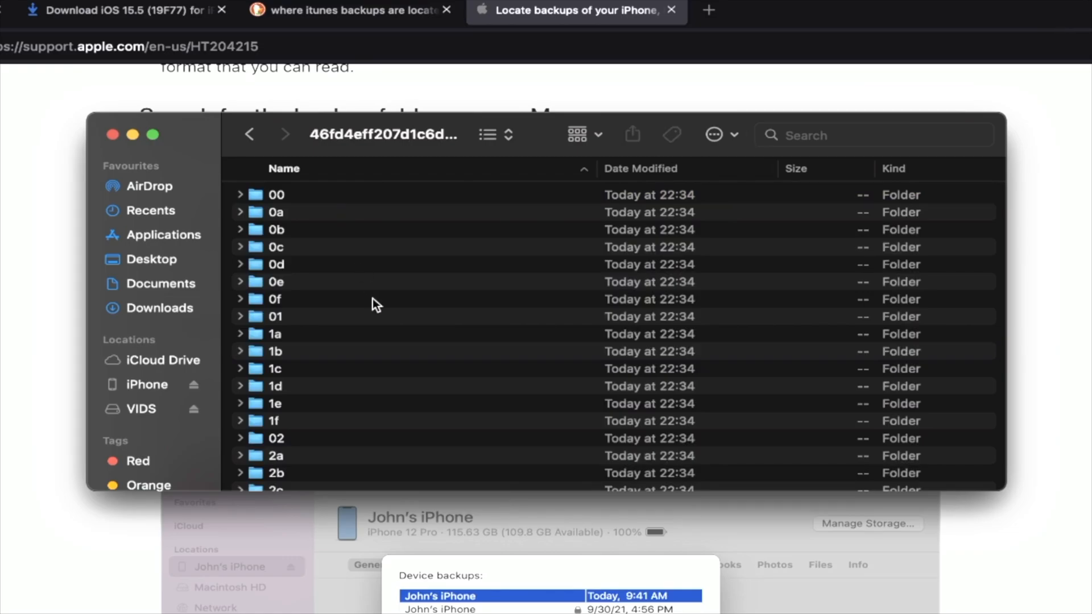
# - Open the 22:34 backup folder's Info.plist with TextEdit via Open With
pyautogui.scroll(-3)
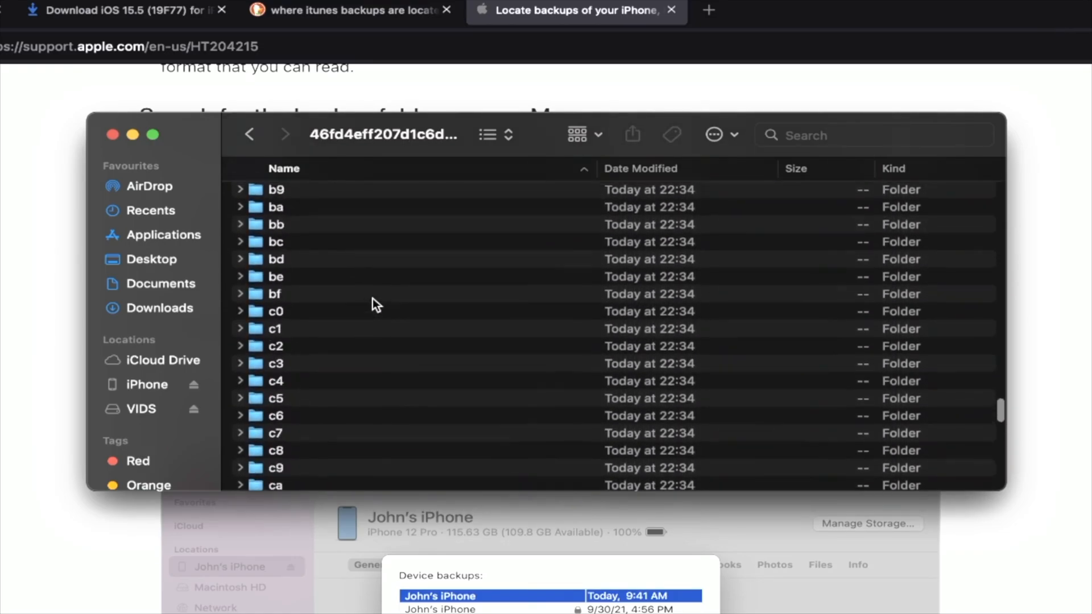
pyautogui.scroll(-3)
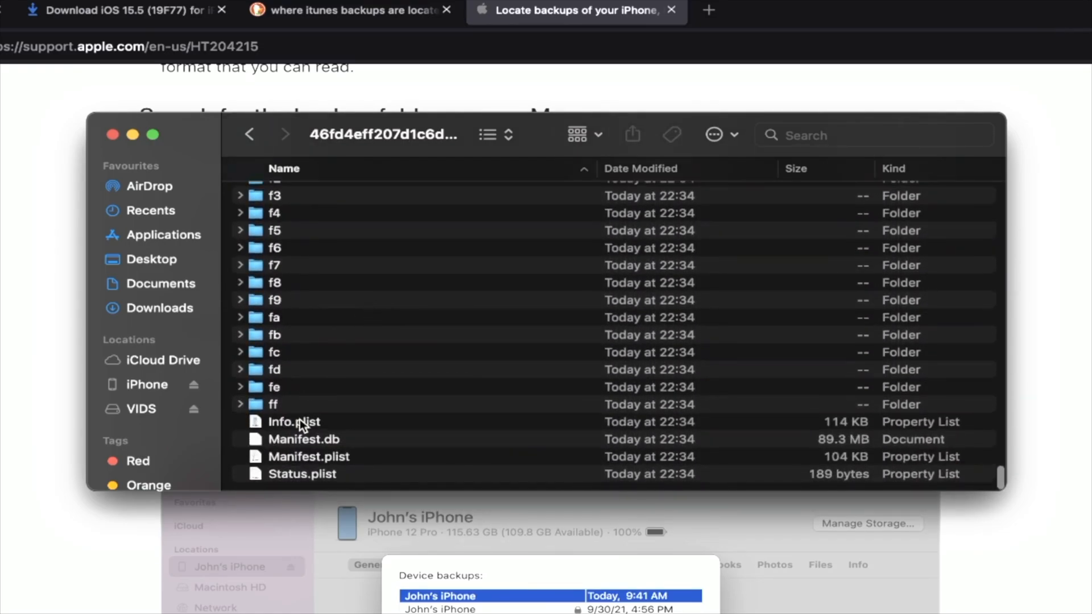
pyautogui.rightClick(293, 421)
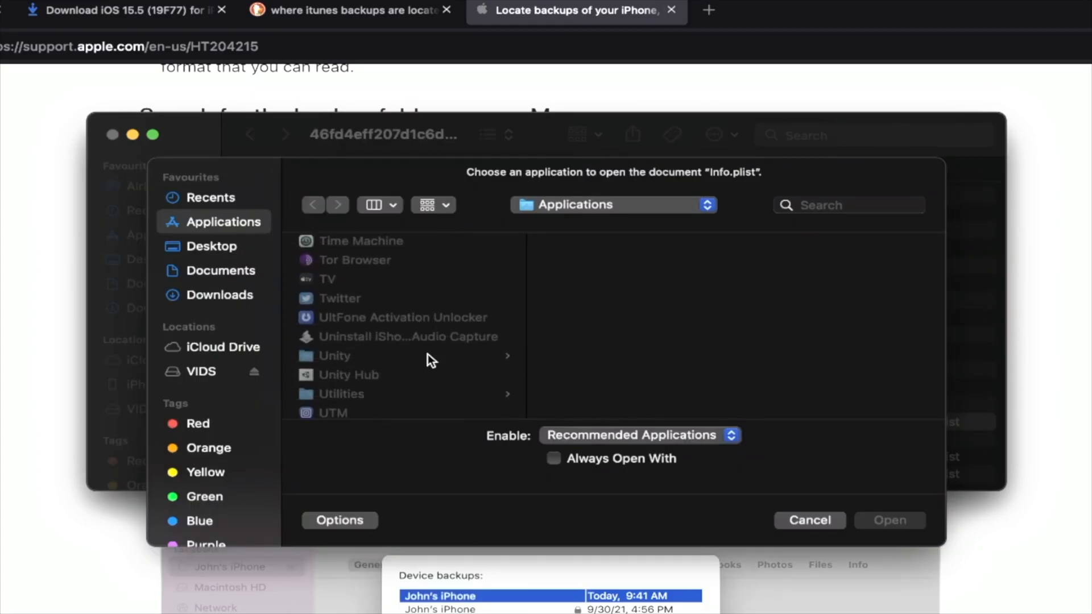
pyautogui.click(341, 264)
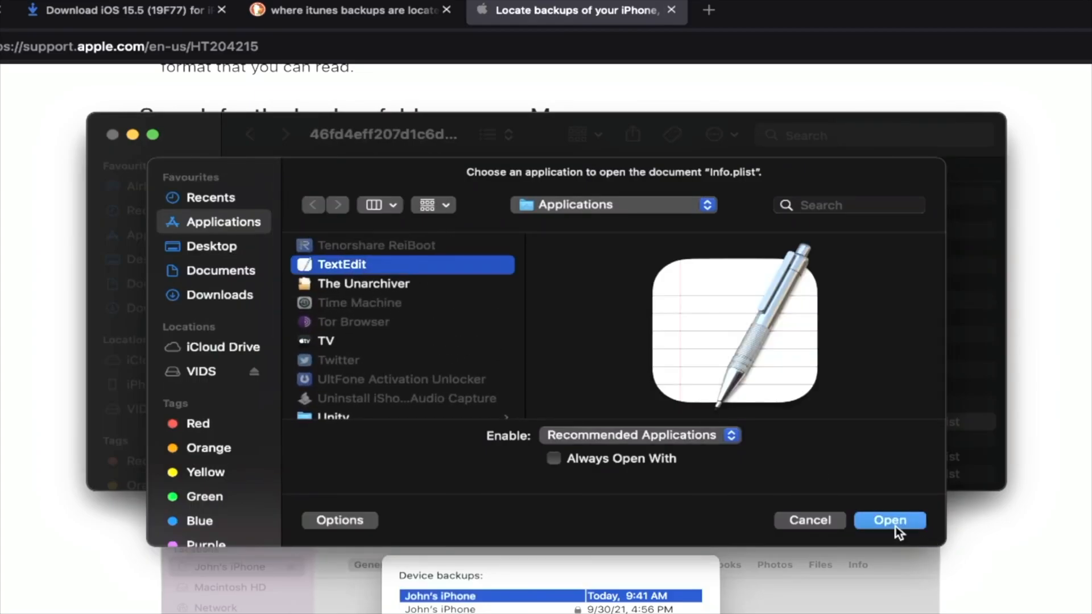
pyautogui.click(889, 521)
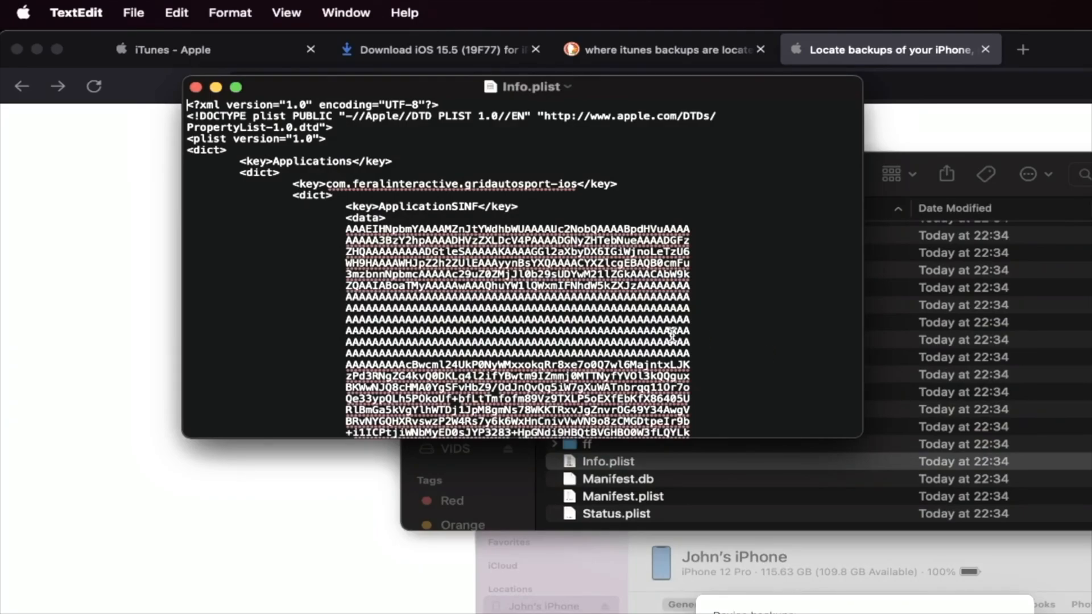
# - Search the Info.plist text for 16.0 to reach the Product Version entry
pyautogui.moveTo(209, 101); pyautogui.dragTo(463, 303)
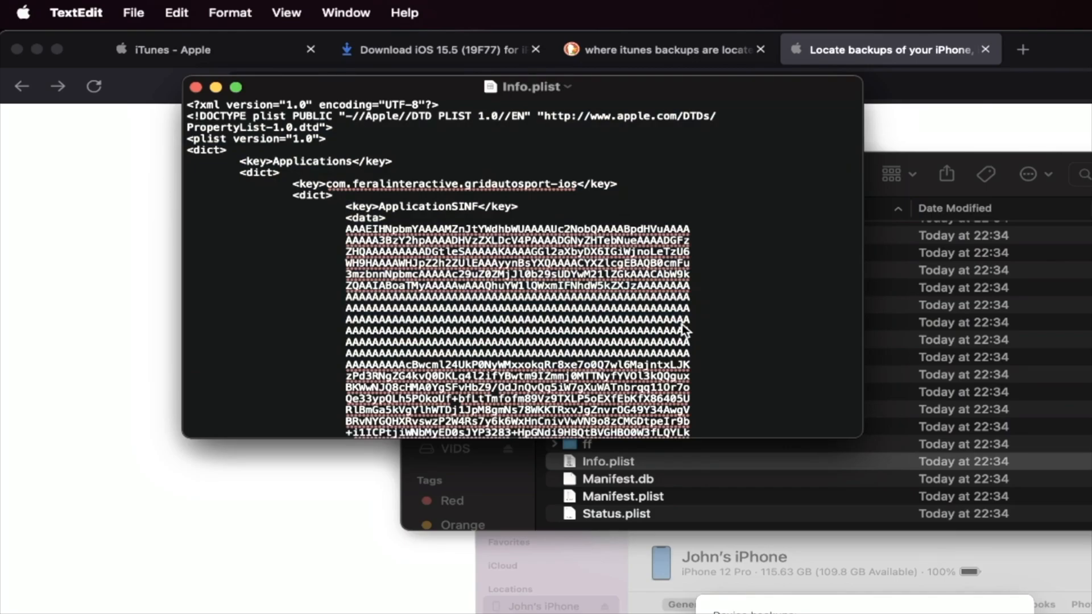
pyautogui.moveTo(288, 101)
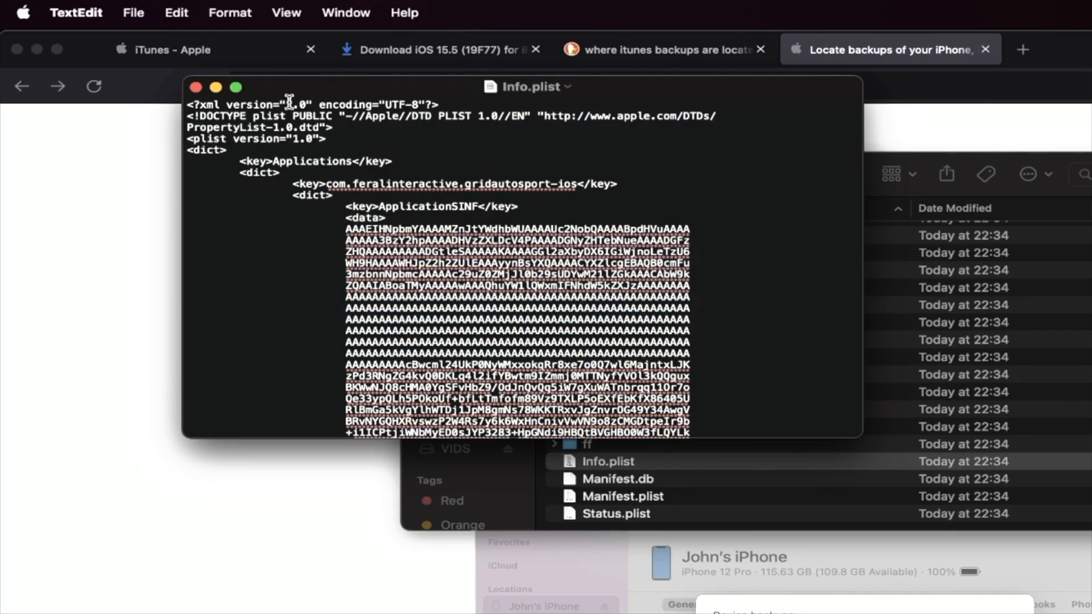
pyautogui.click(176, 13)
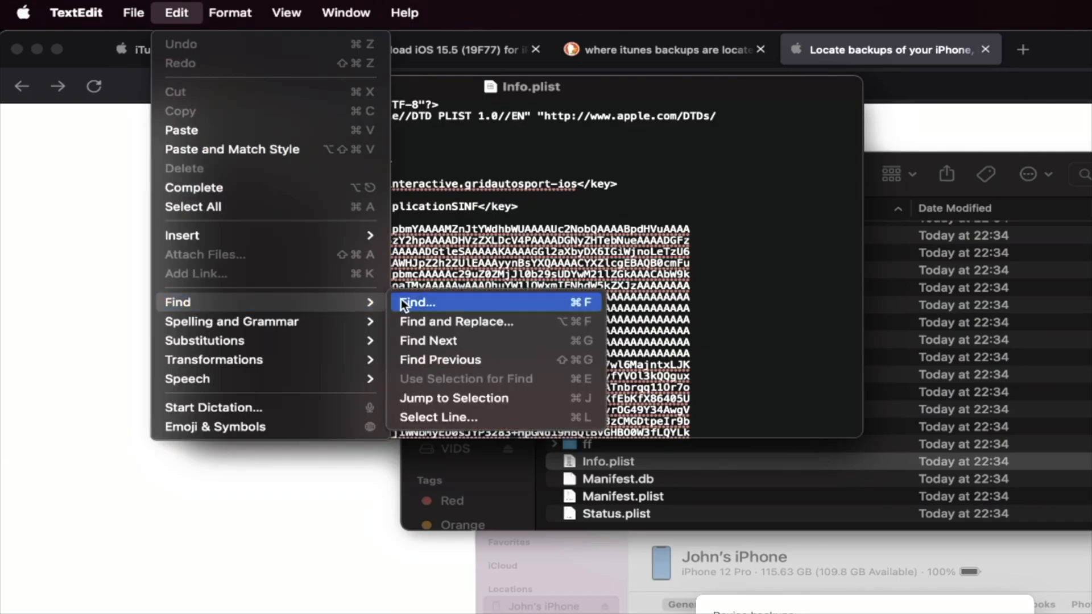
pyautogui.click(416, 302)
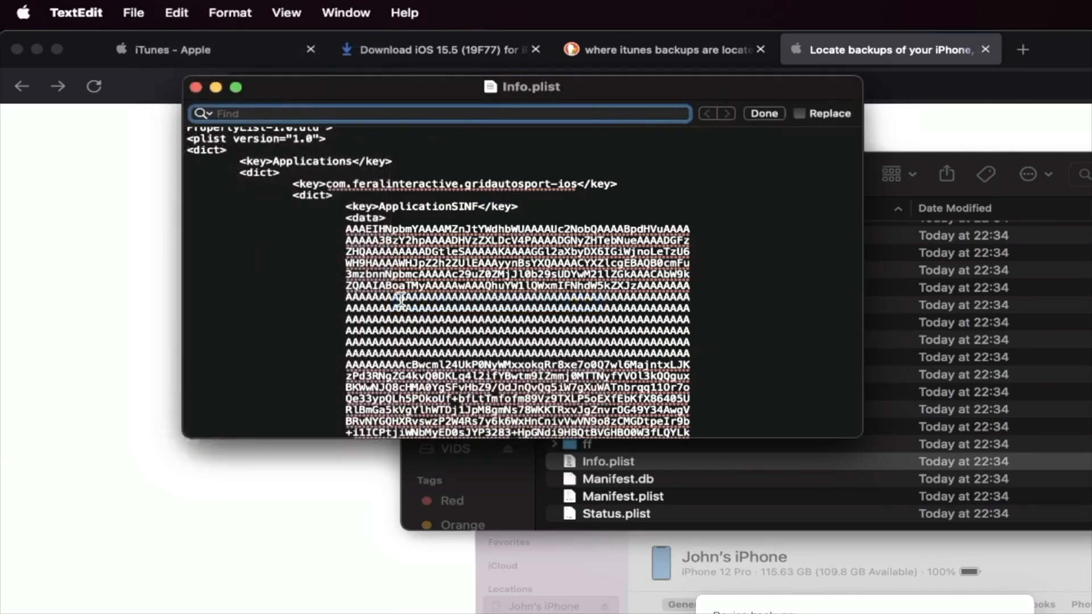
pyautogui.write('16')
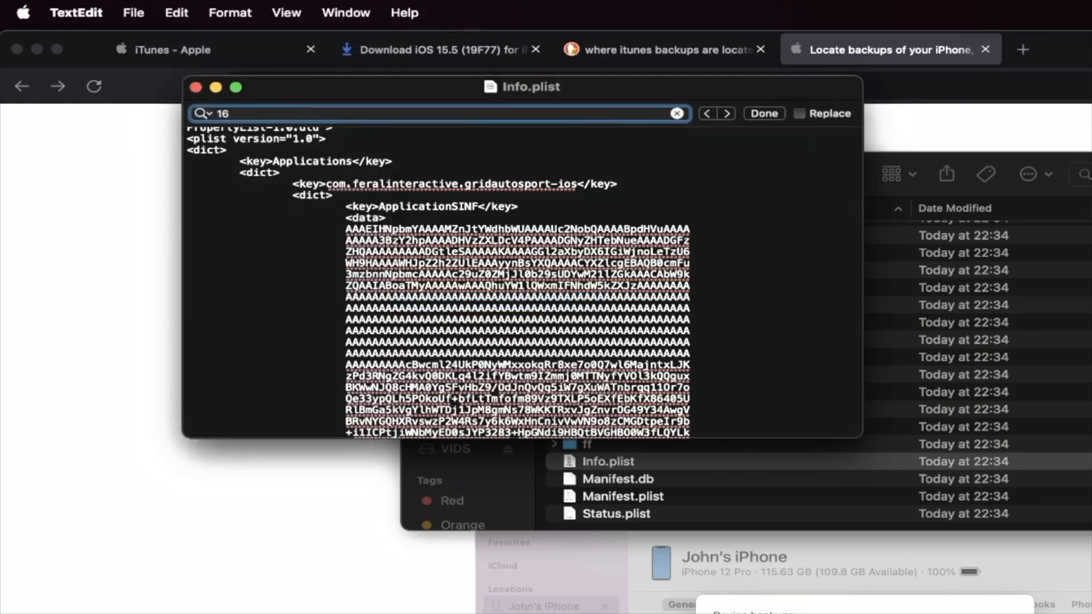
pyautogui.write('.0')
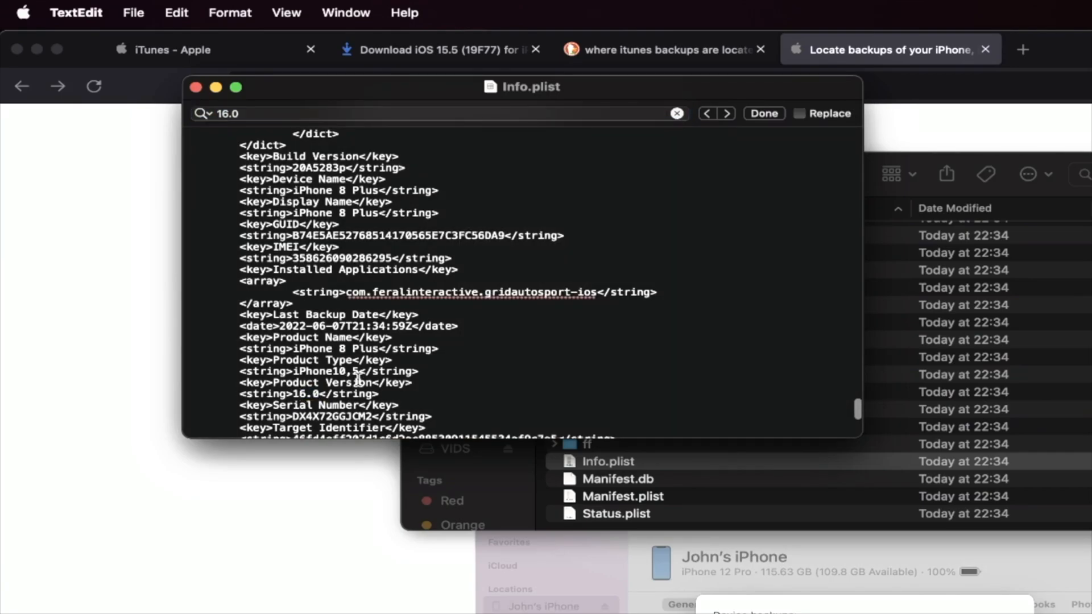
pyautogui.moveTo(261, 388)
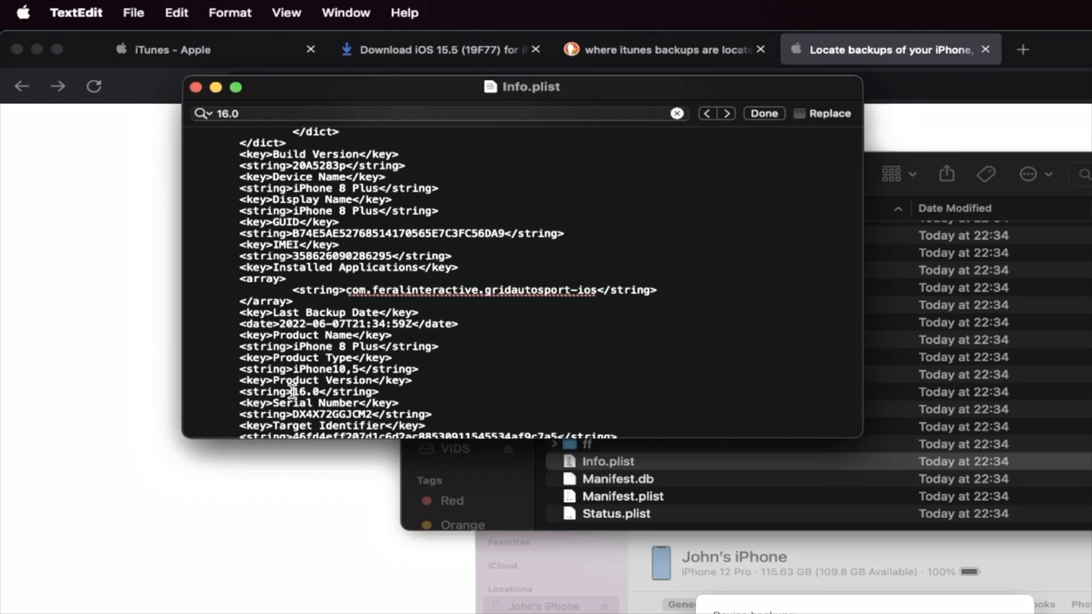
# - Replace the Product Version value 16.0 with 15.0 and save Info.plist
pyautogui.doubleClick(302, 391)
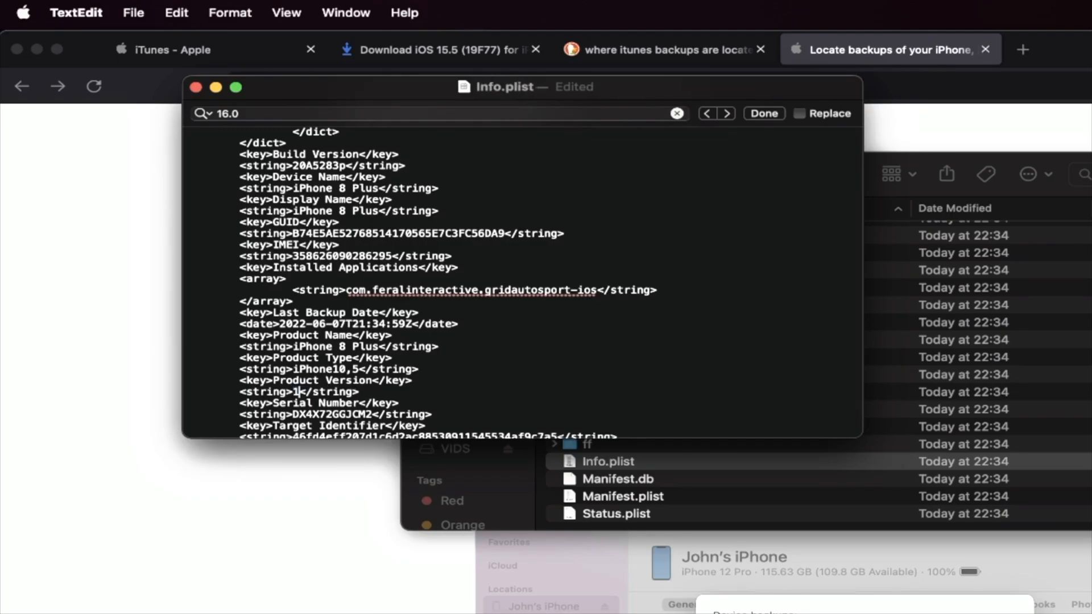
pyautogui.write('15.0')
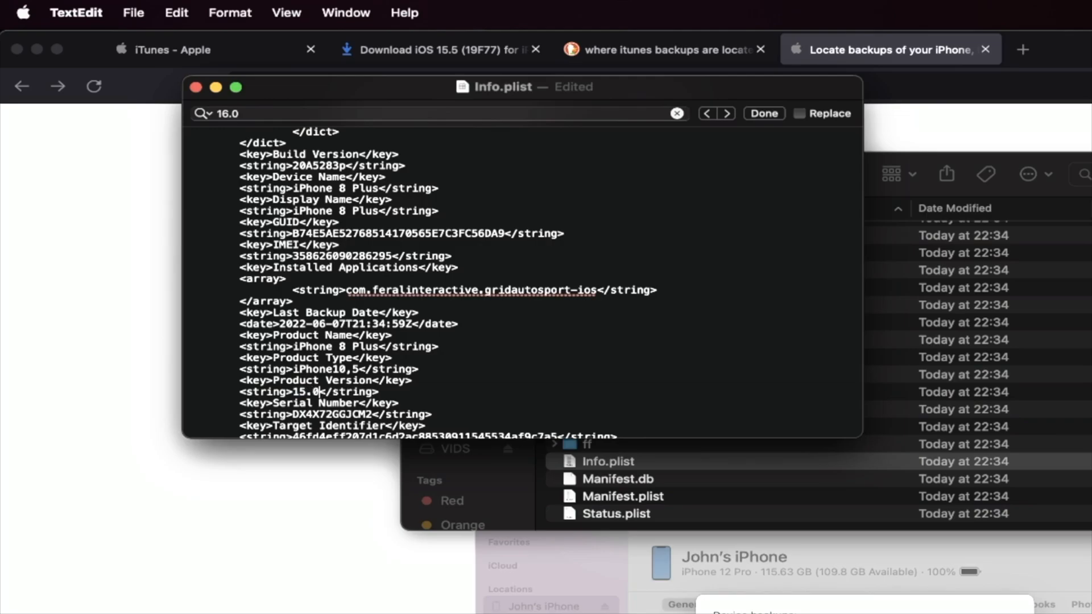
pyautogui.click(133, 13)
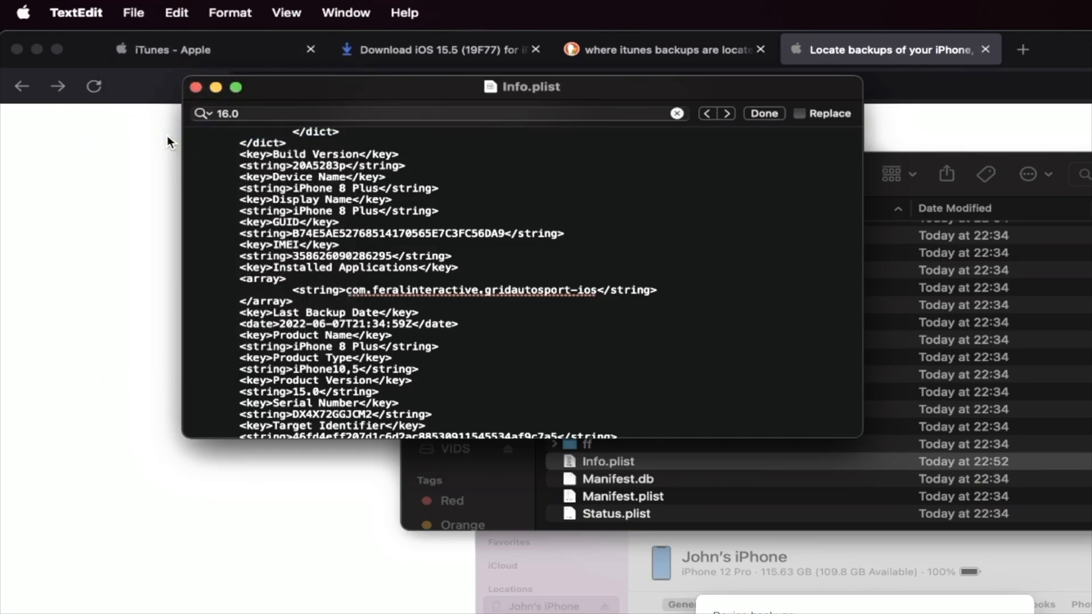
pyautogui.moveTo(355, 202)
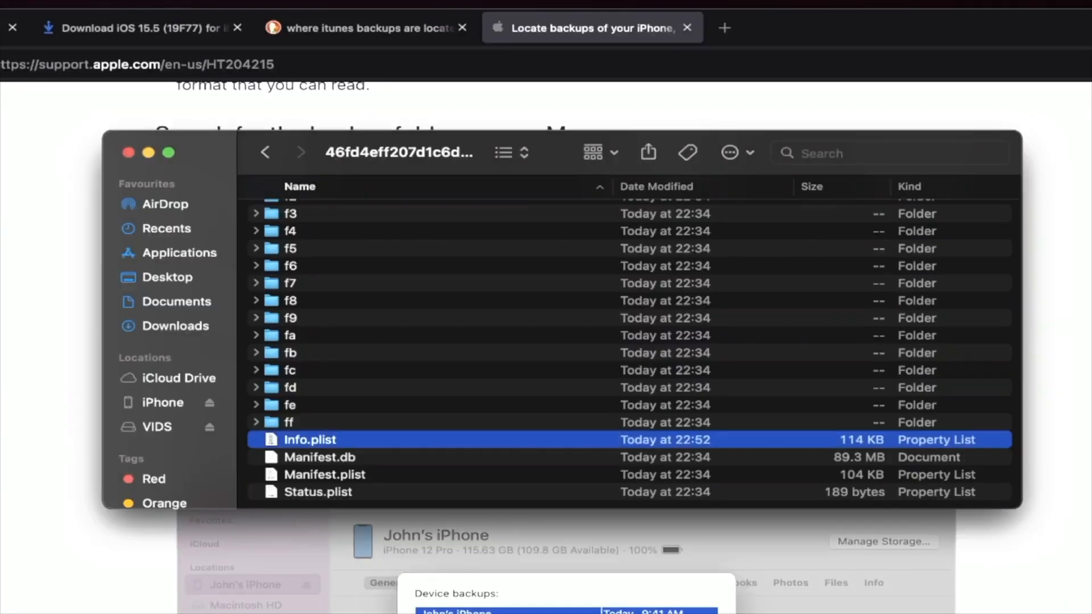
pyautogui.moveTo(146, 409)
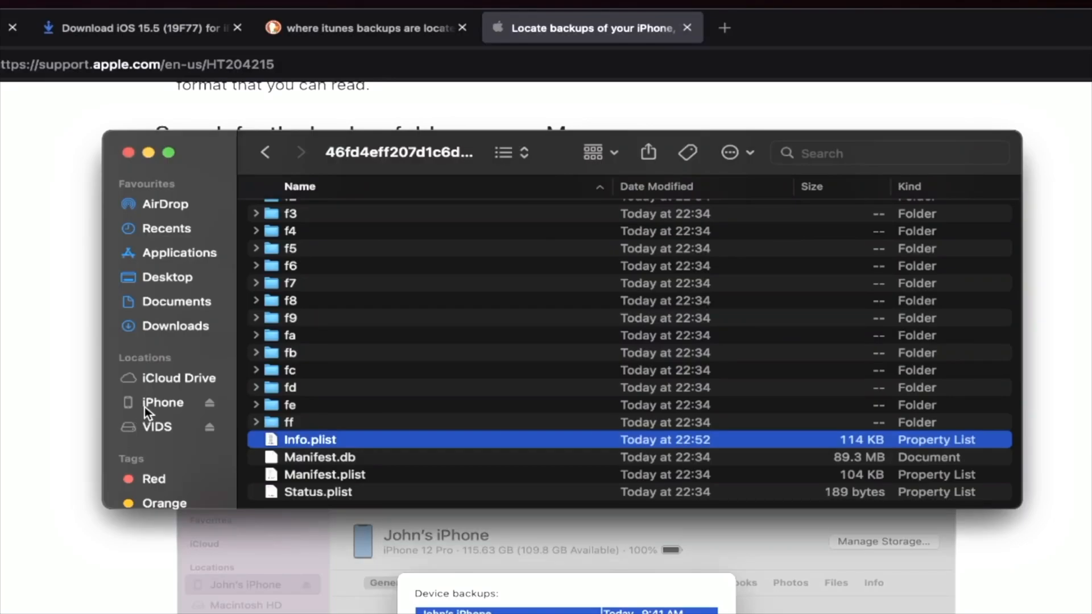
# - Select the connected iPhone in Finder and continue restoring from the iPhone 8 Plus backup
pyautogui.click(163, 402)
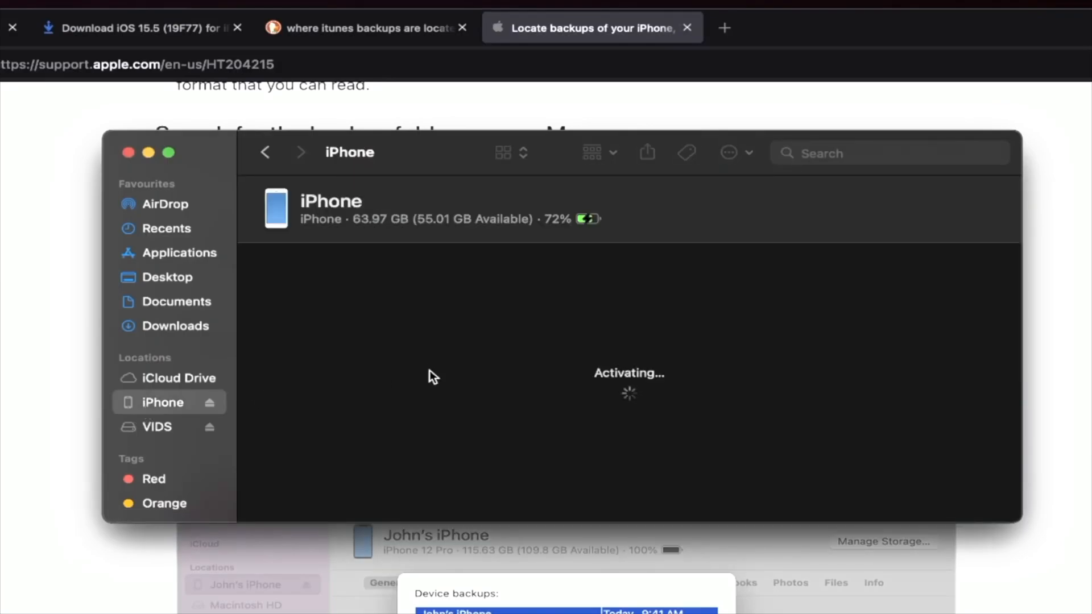
pyautogui.moveTo(496, 353)
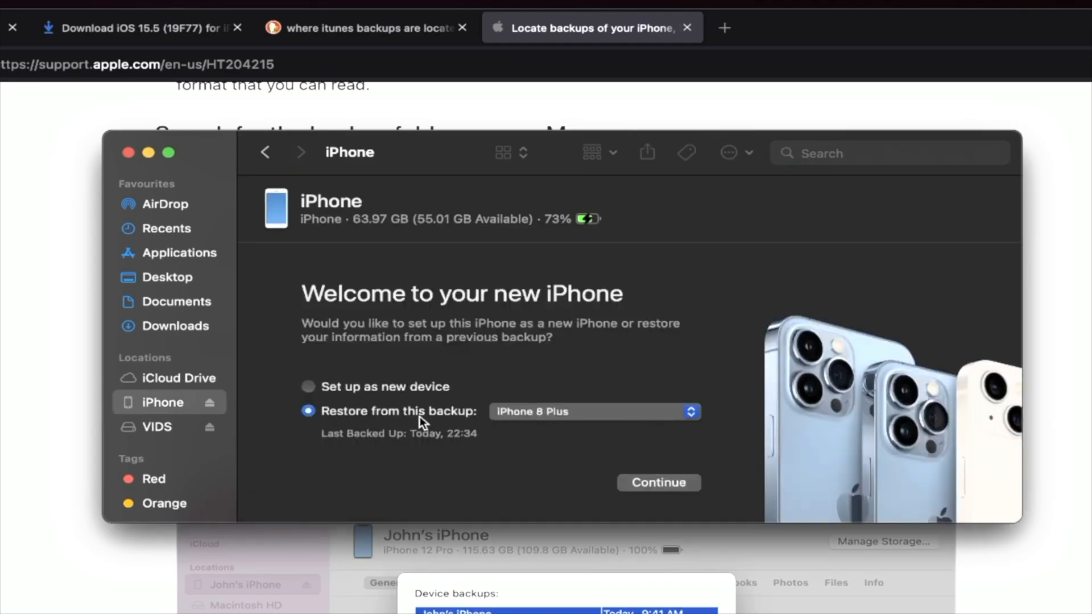
pyautogui.moveTo(592, 366)
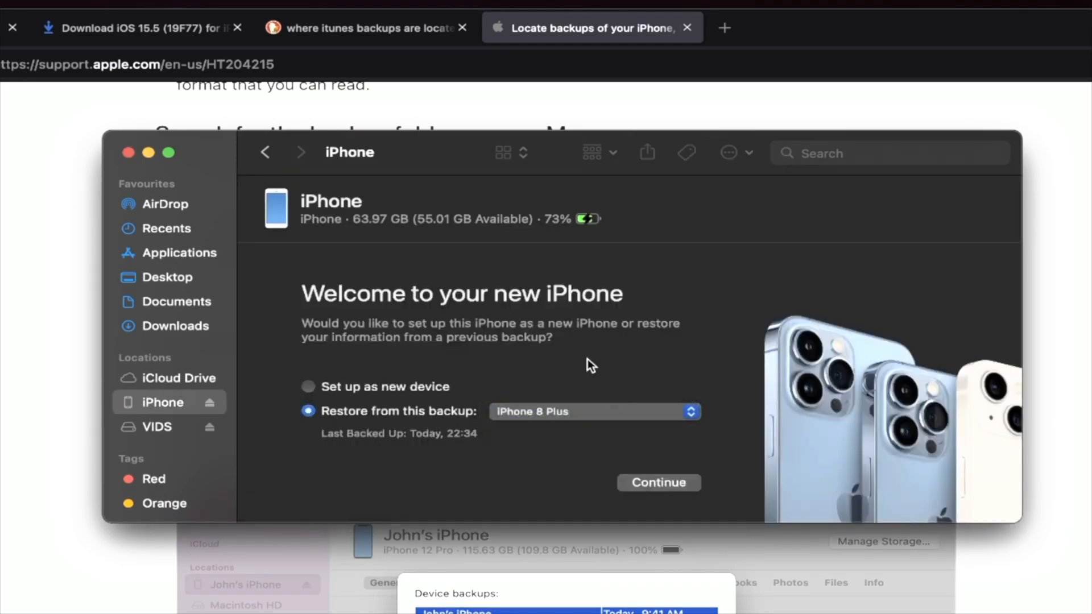
pyautogui.click(657, 482)
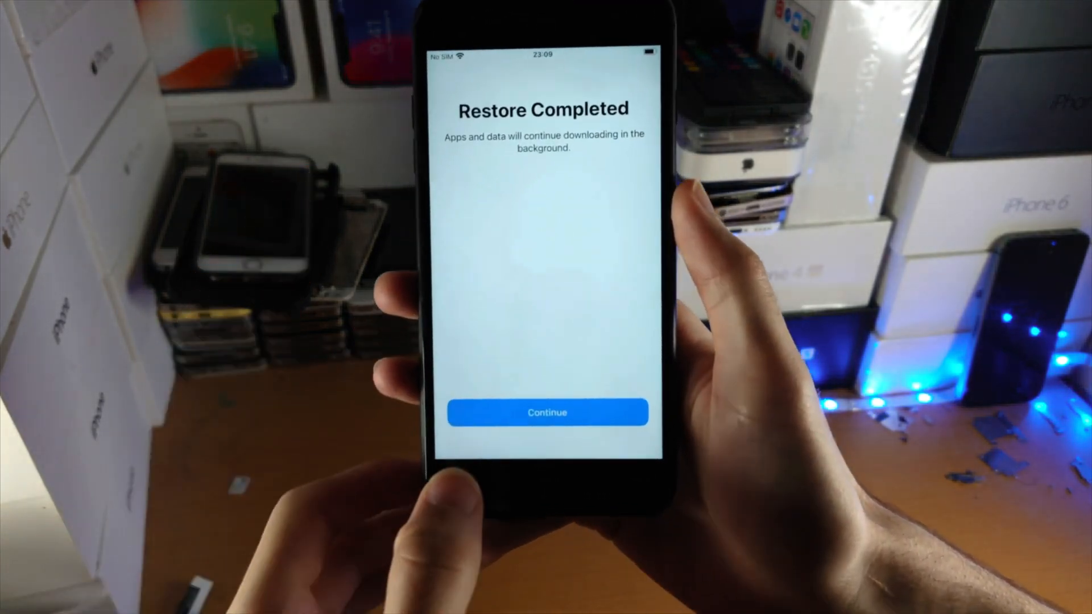
# - Continue past Restore Completed and scroll the Settings list toward General
pyautogui.click(547, 412)
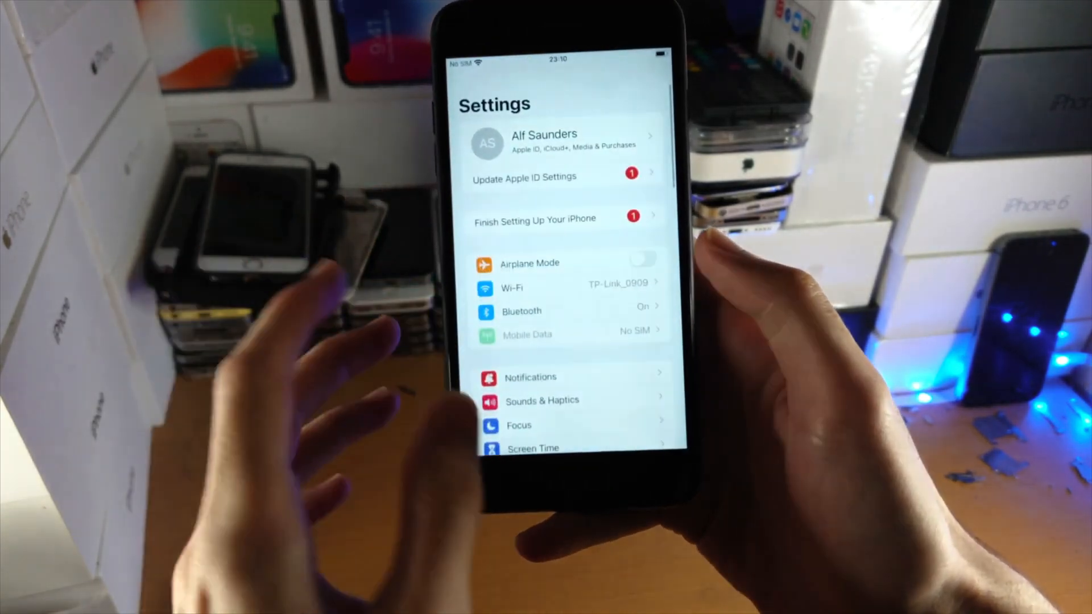
pyautogui.scroll(-3)
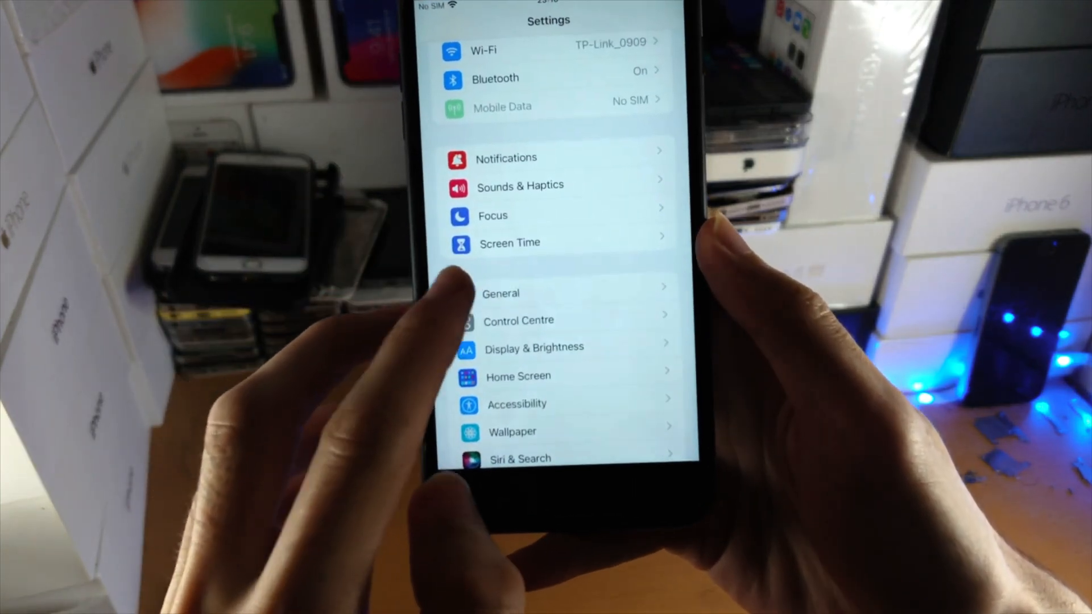